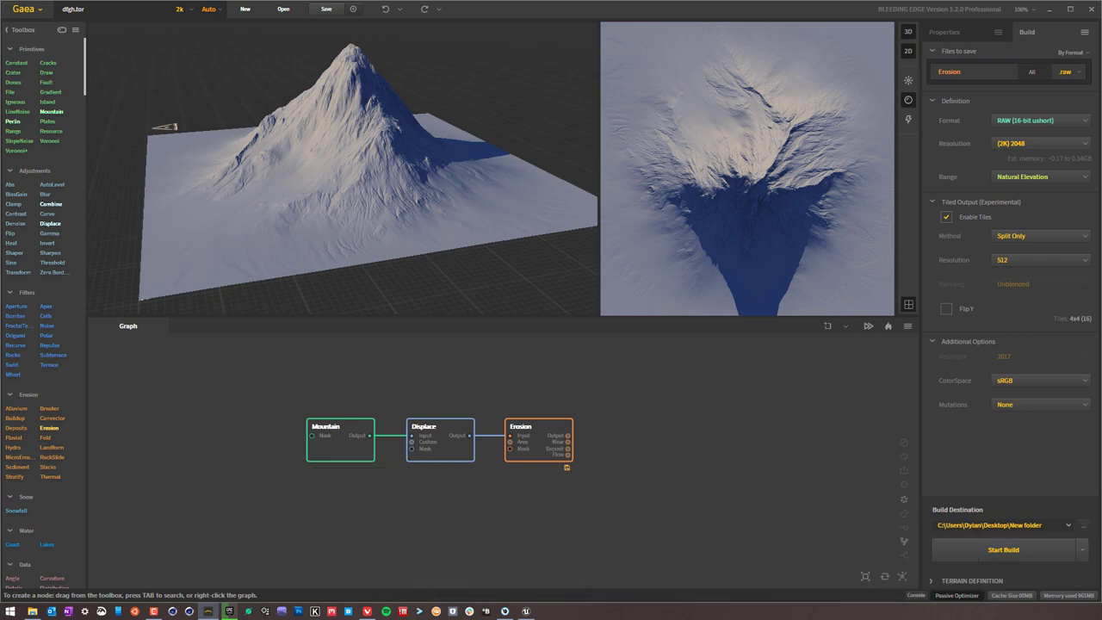
mouse_move(786, 476)
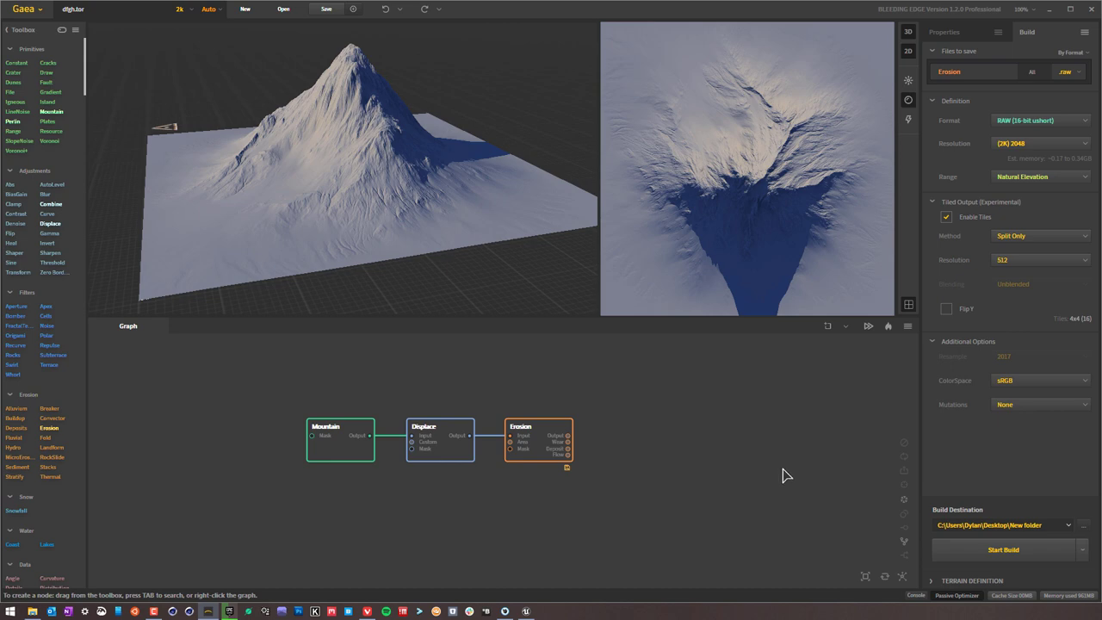
mouse_move(689, 486)
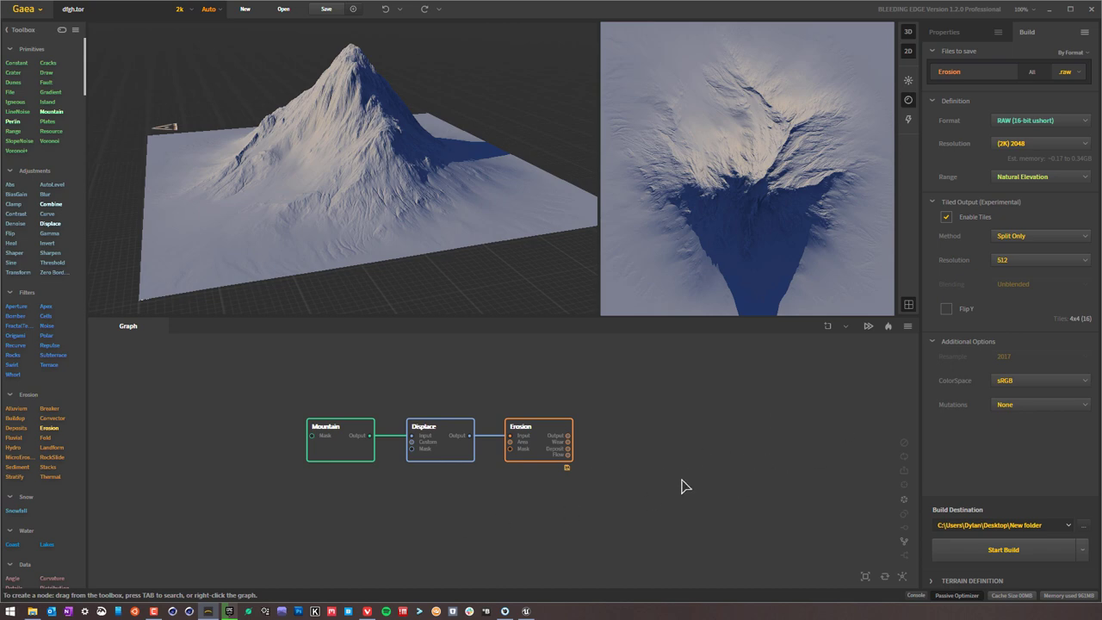
mouse_move(694, 454)
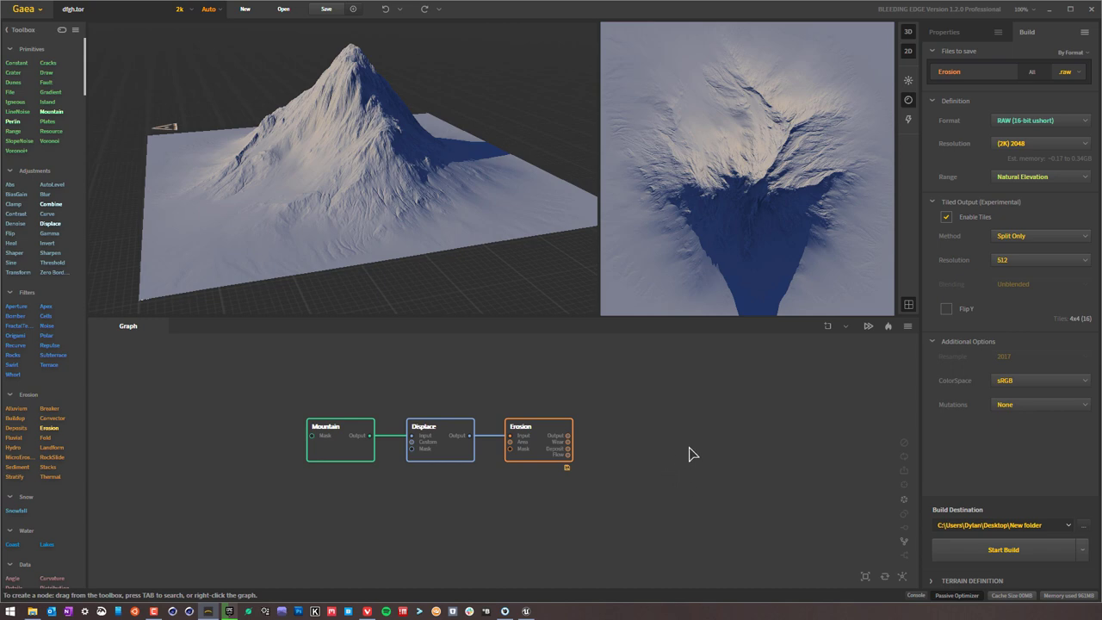
mouse_move(757, 428)
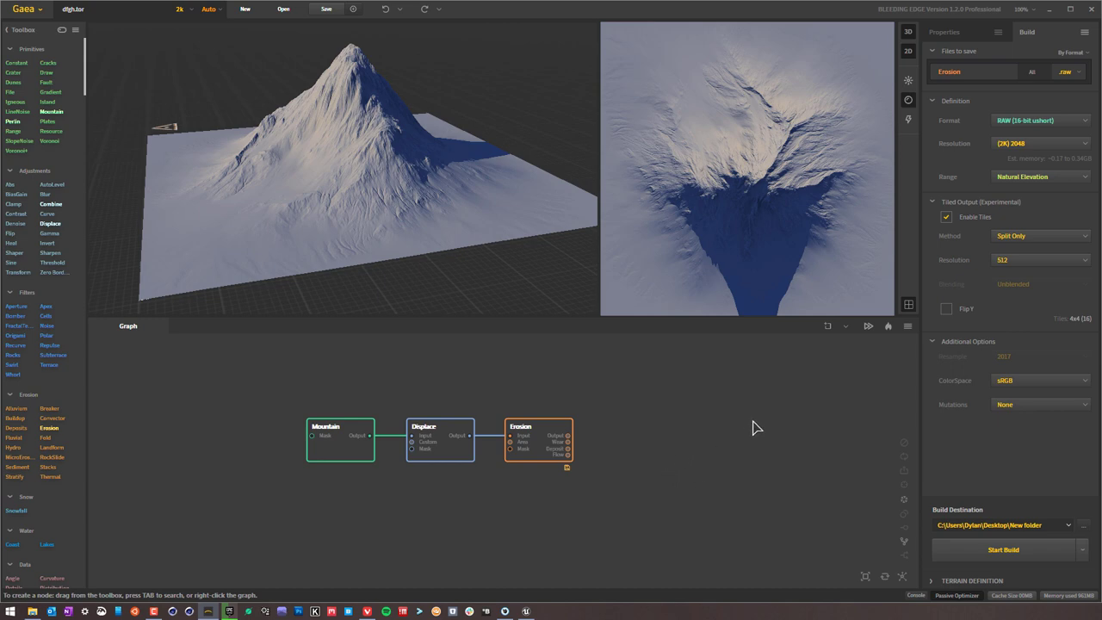
- Keep the tile resolution at 512 and the tiling method as Split Only
left_click(1039, 235)
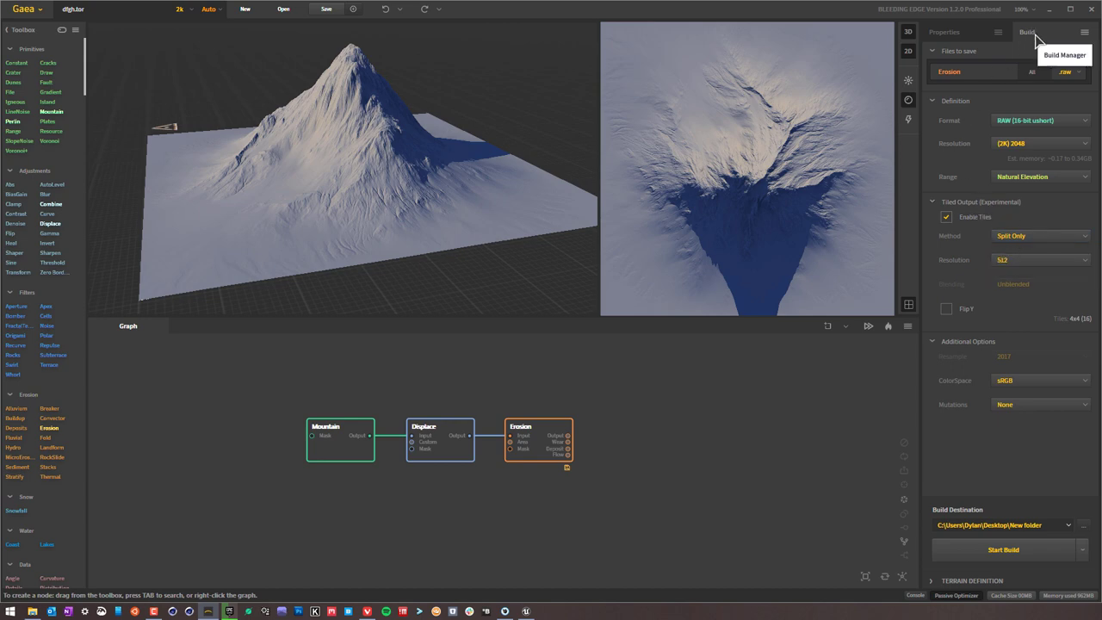
mouse_move(920, 58)
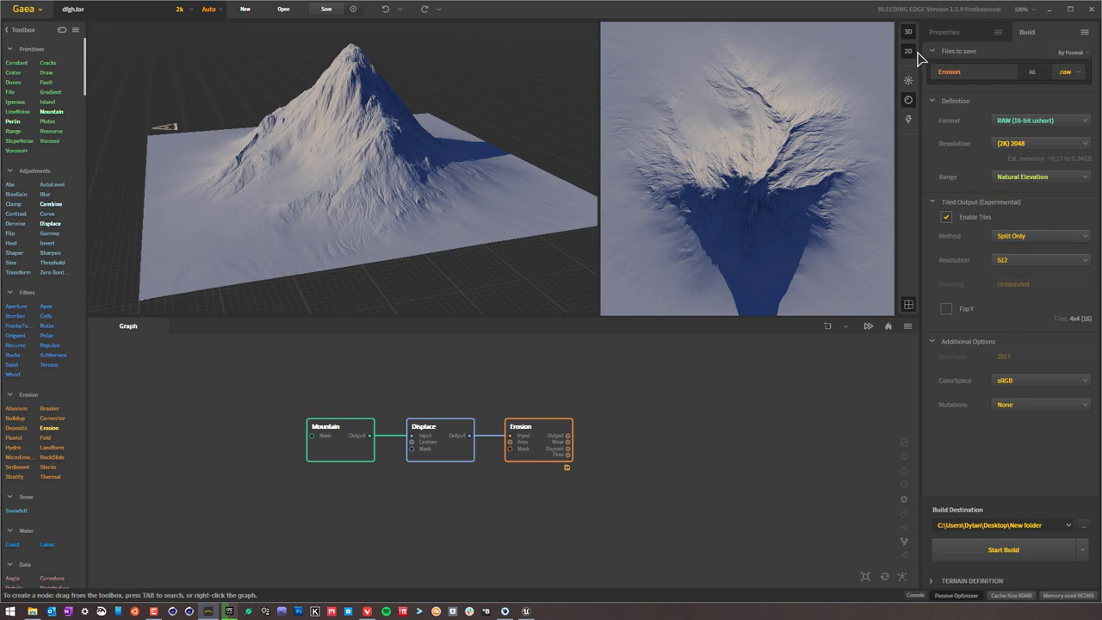
mouse_move(63, 428)
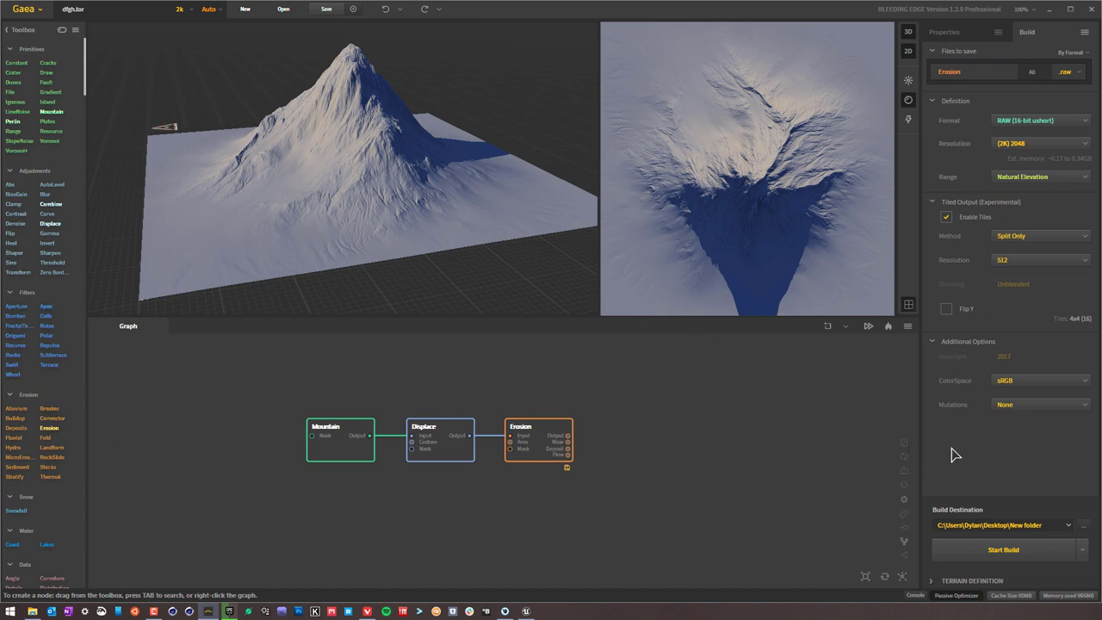
mouse_move(797, 190)
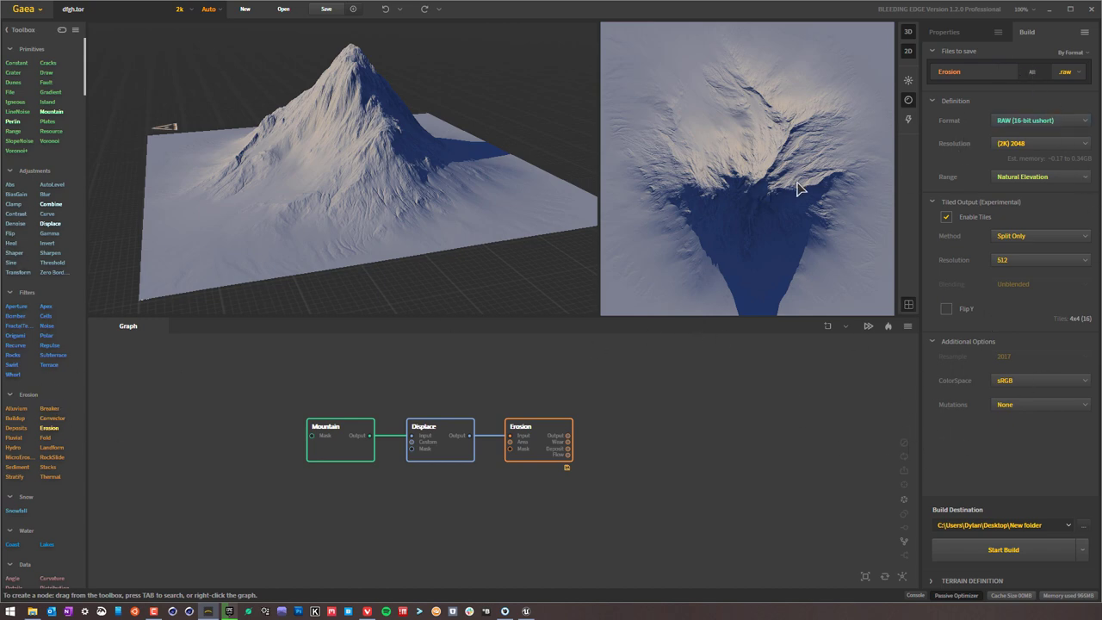
mouse_move(980, 120)
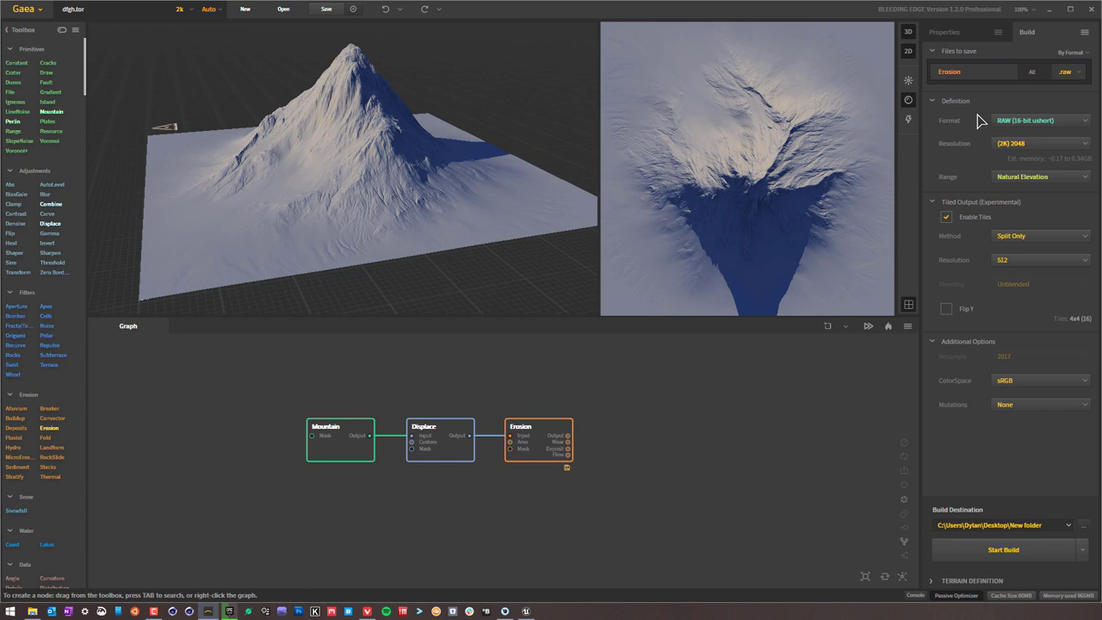
mouse_move(724, 468)
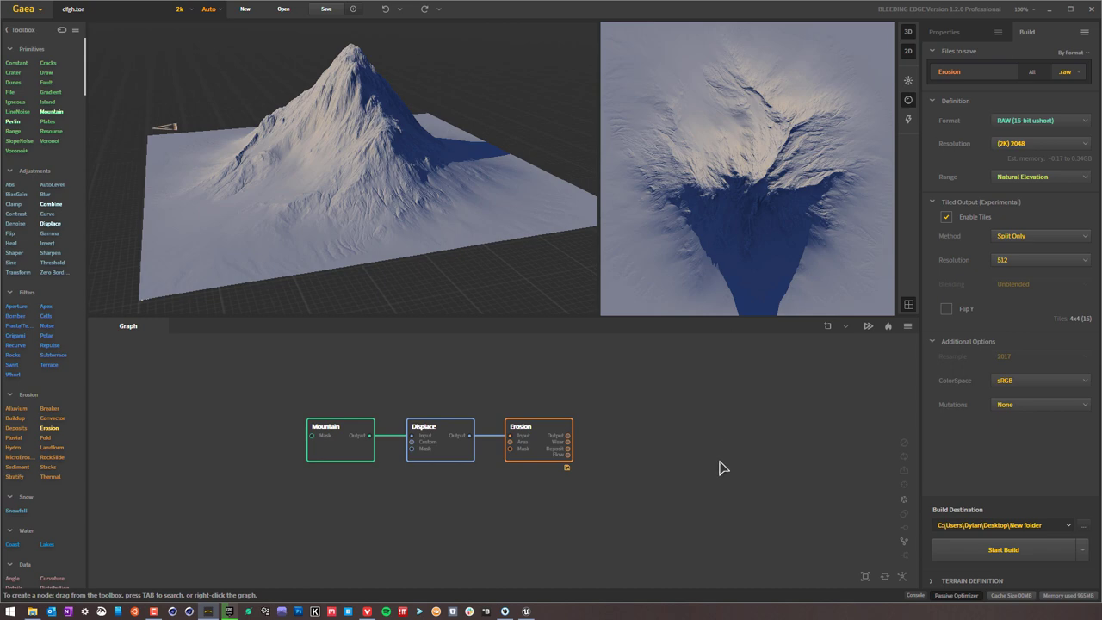
mouse_move(771, 420)
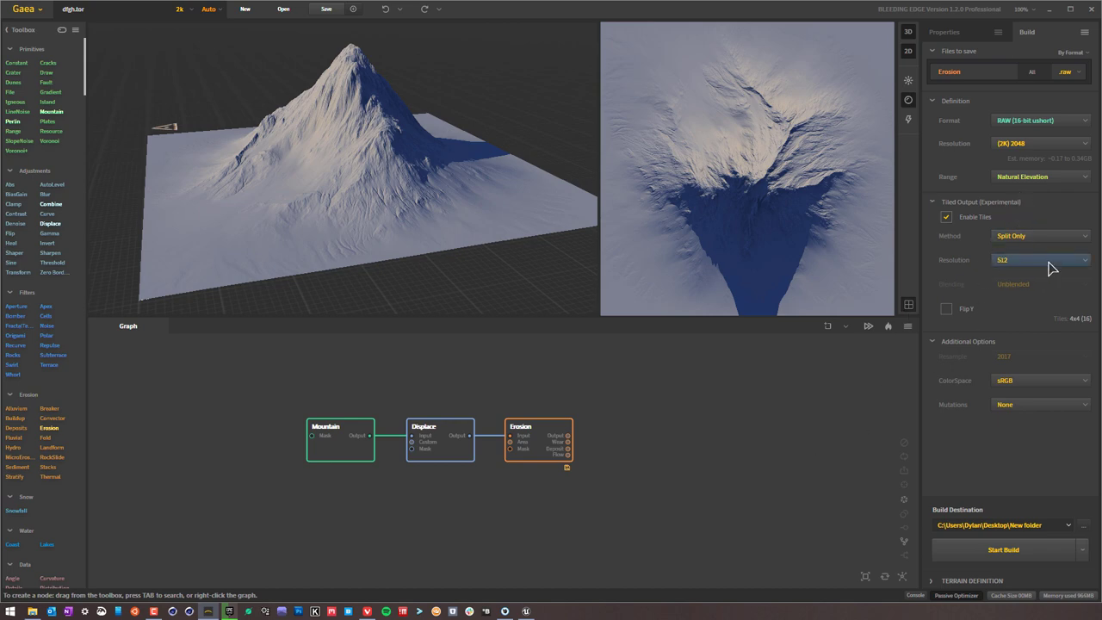
left_click(1042, 259)
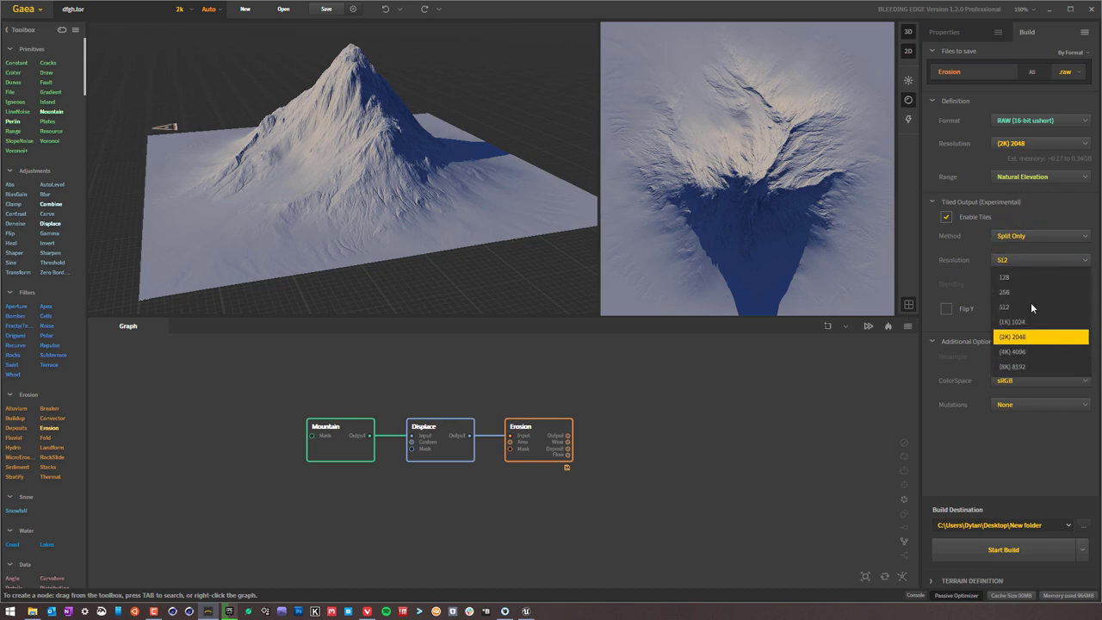
mouse_move(1030, 278)
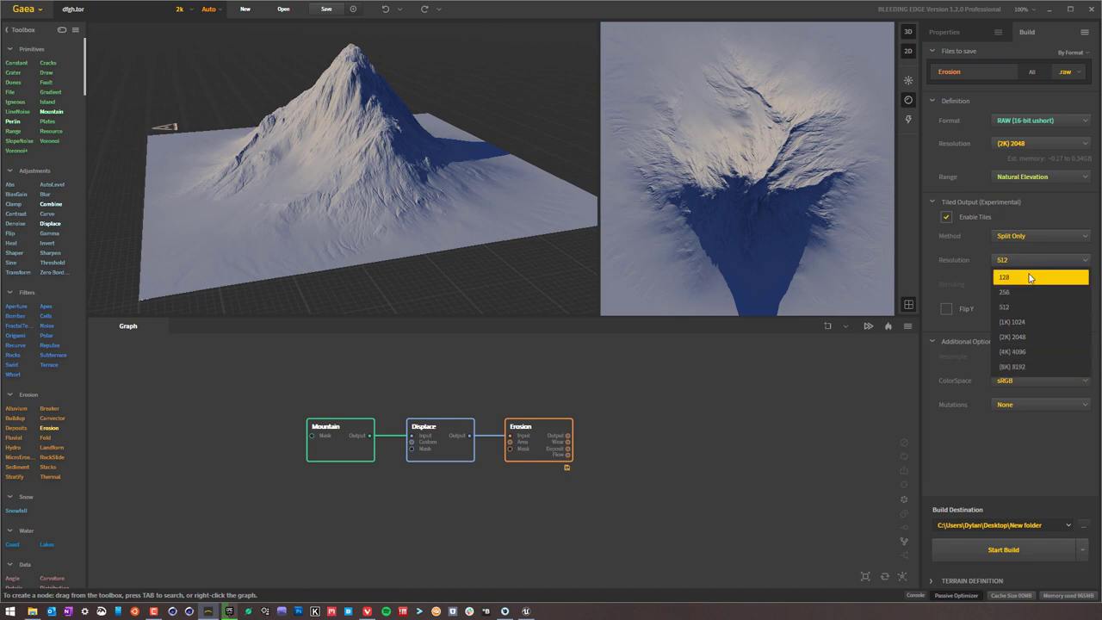
left_click(1005, 307)
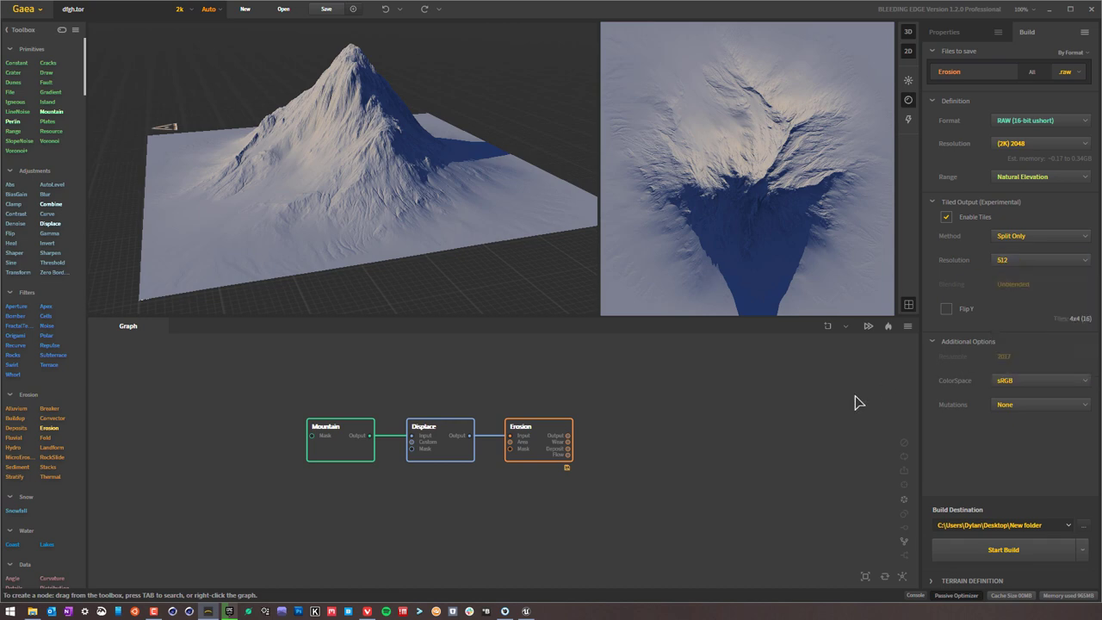
mouse_move(1031, 294)
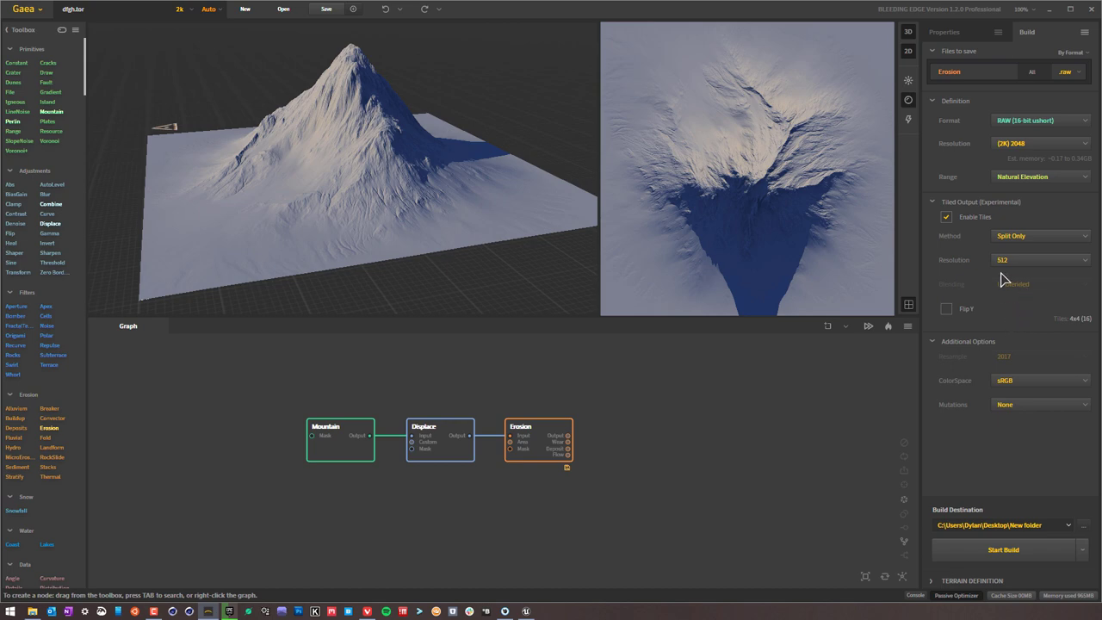
left_click(1040, 235)
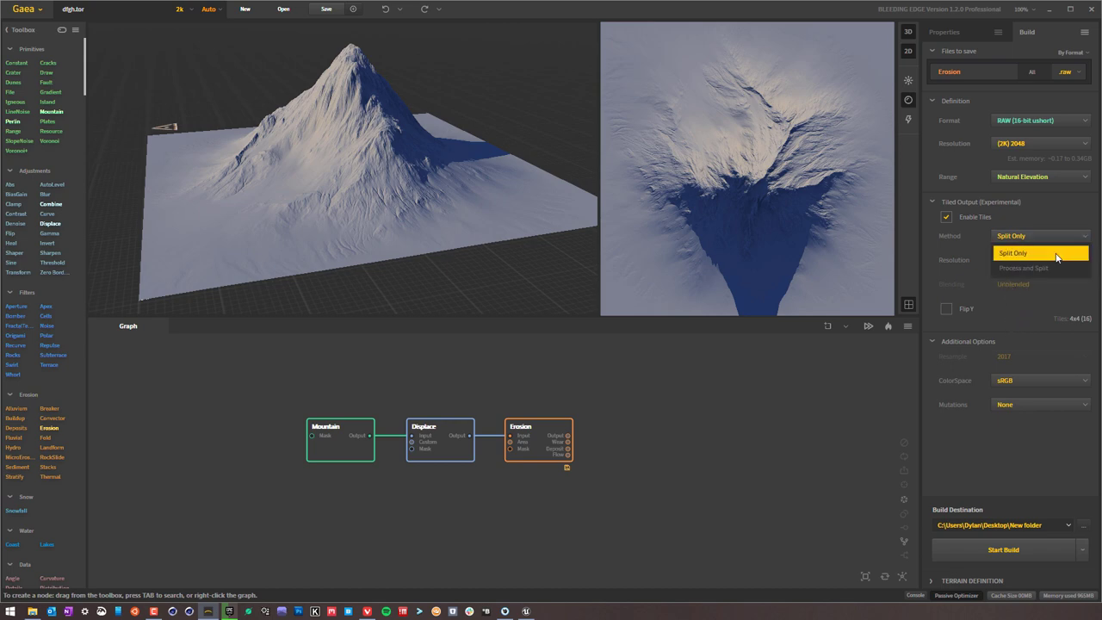
left_click(1038, 259)
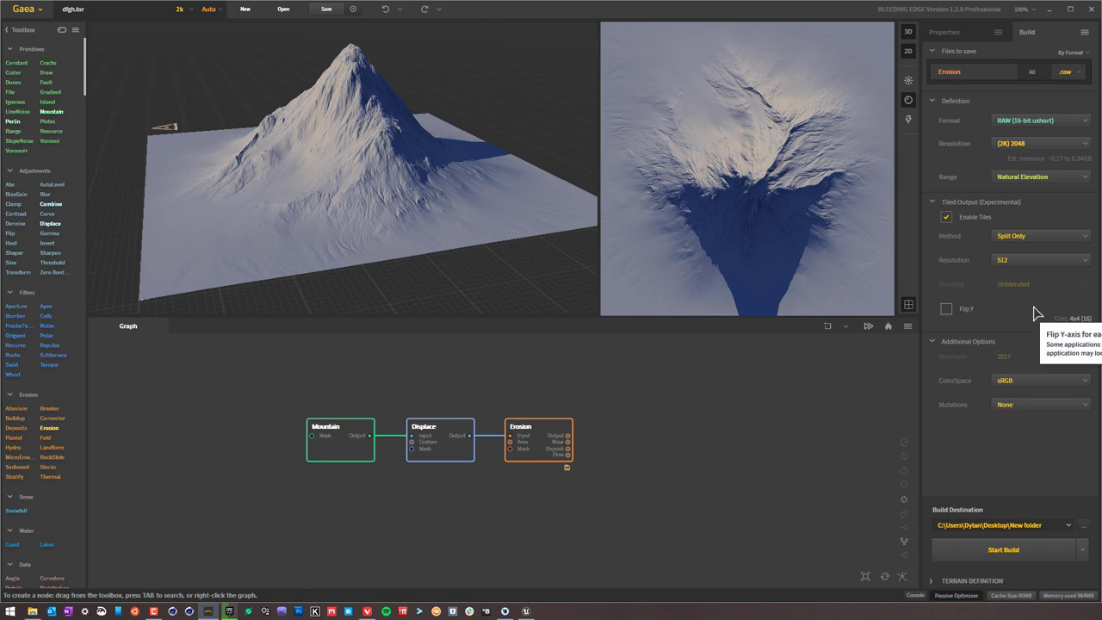
mouse_move(1094, 264)
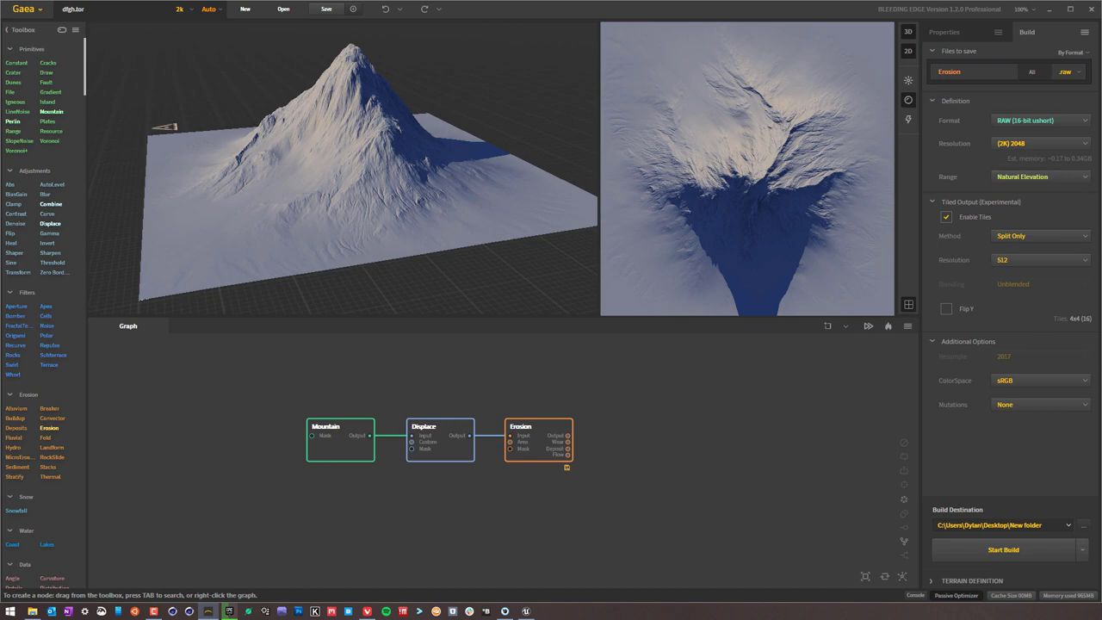
mouse_move(783, 463)
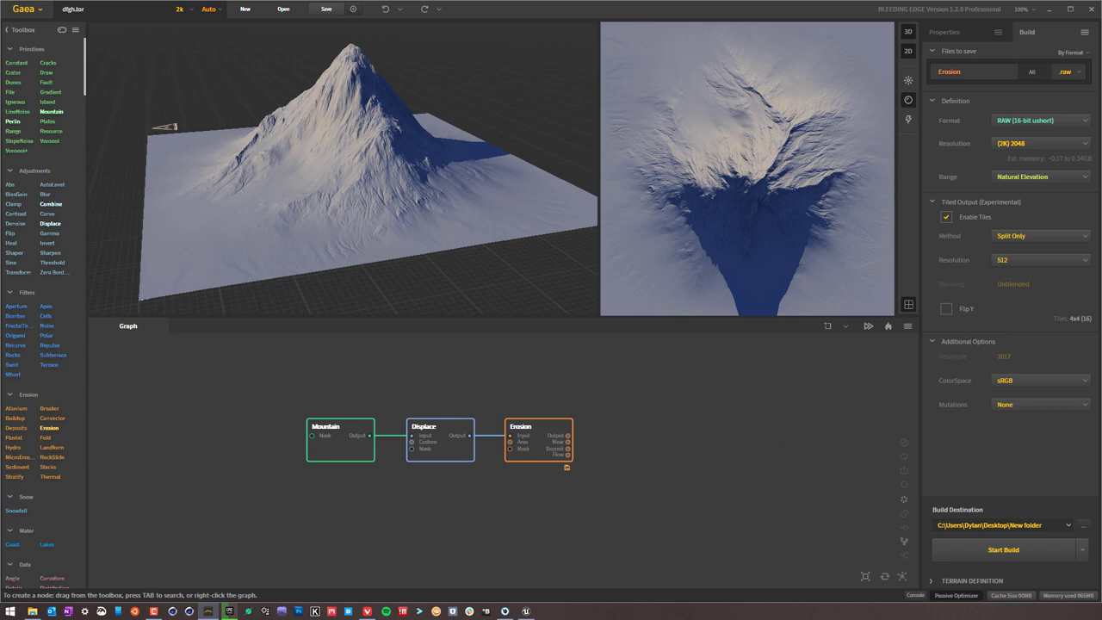
mouse_move(795, 476)
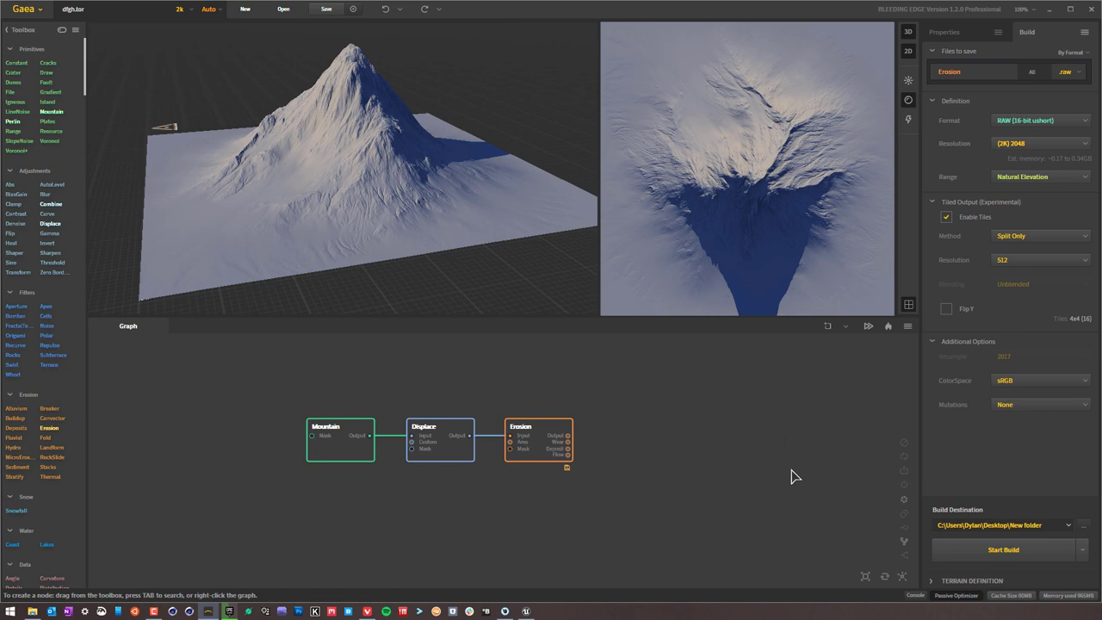
mouse_move(756, 466)
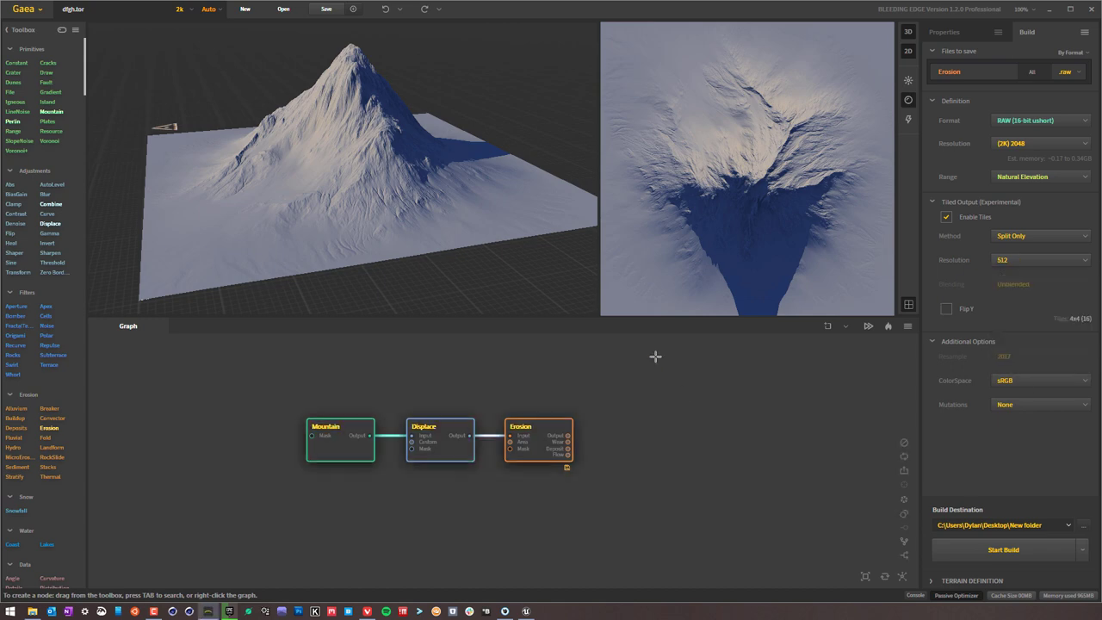
- Switch the export file format from 16-bit RAW to 16-bit PNG
right_click(539, 439)
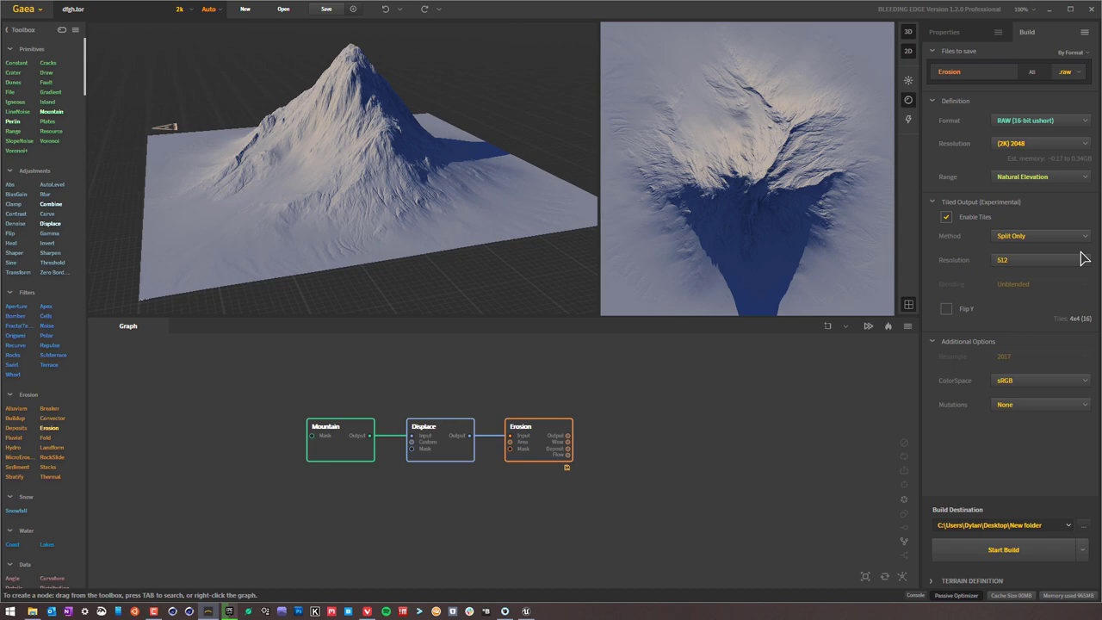
mouse_move(1058, 158)
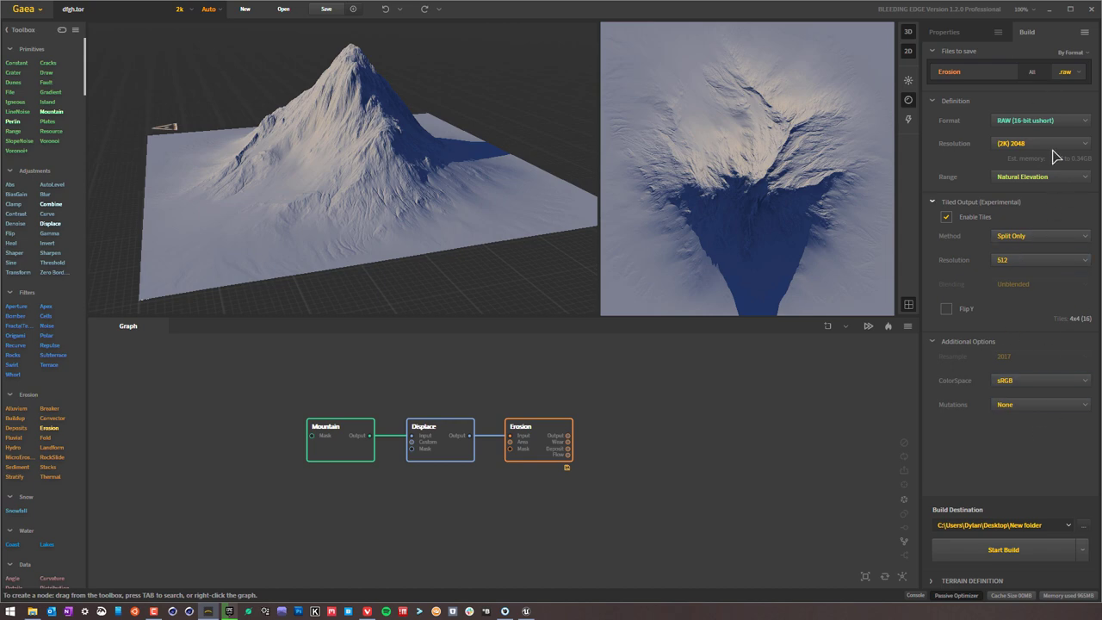
left_click(1041, 120)
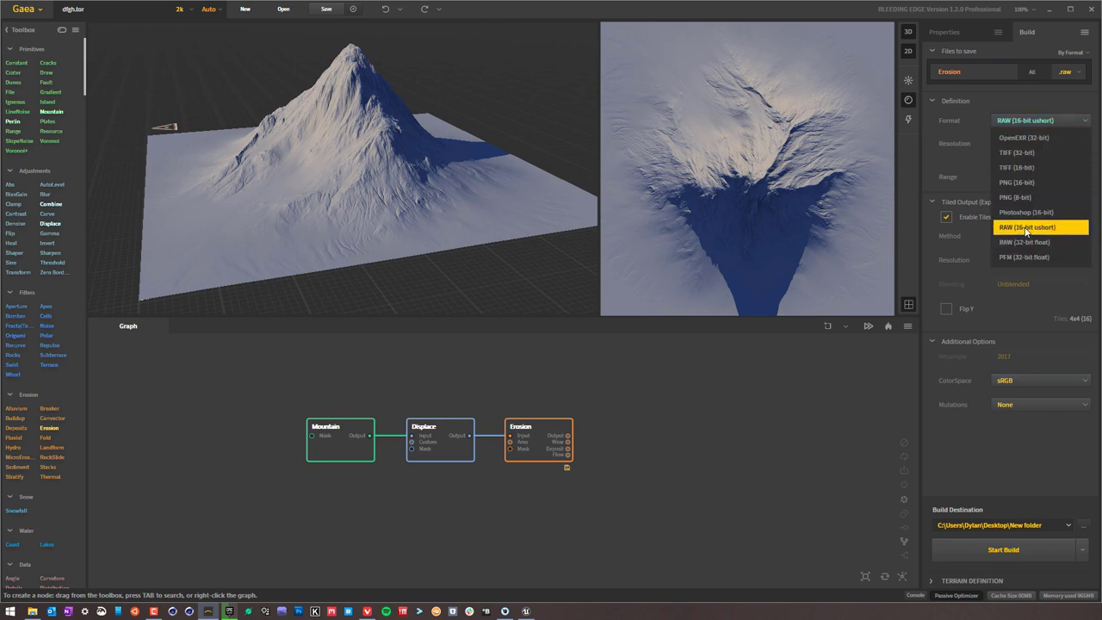
mouse_move(1039, 182)
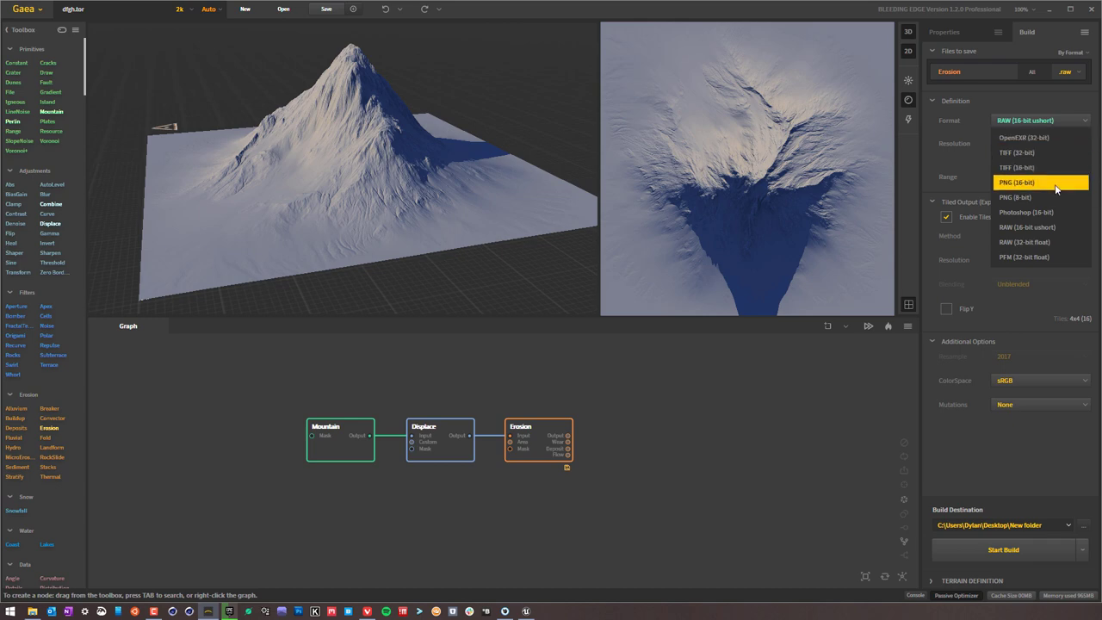
left_click(1040, 182)
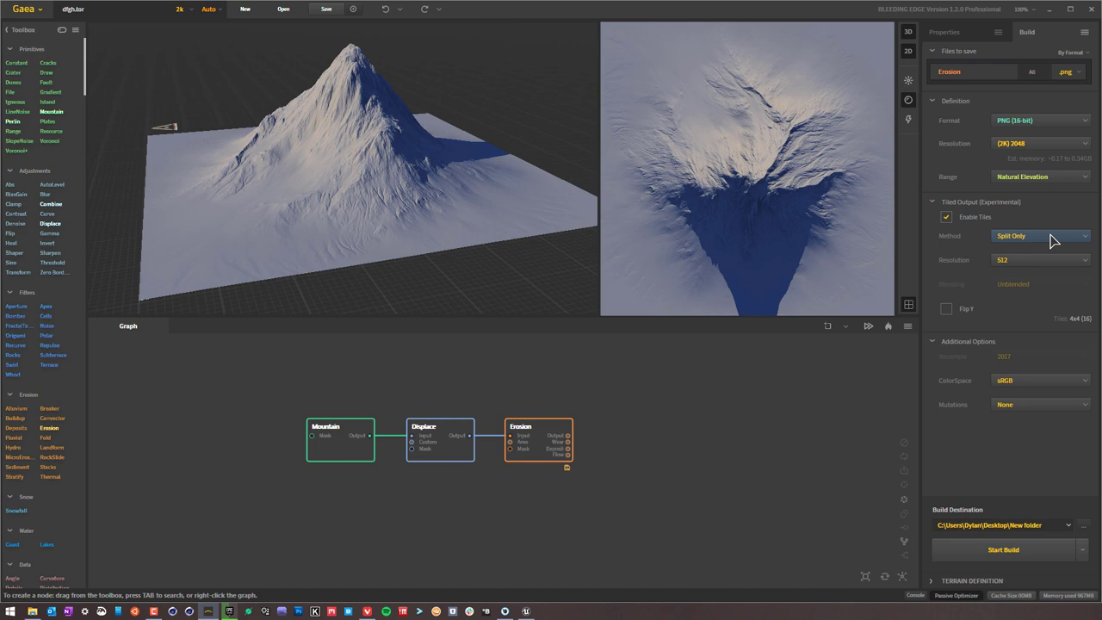
- Keep the tile splitting method as Split Only in the Tiled Output settings
left_click(1041, 236)
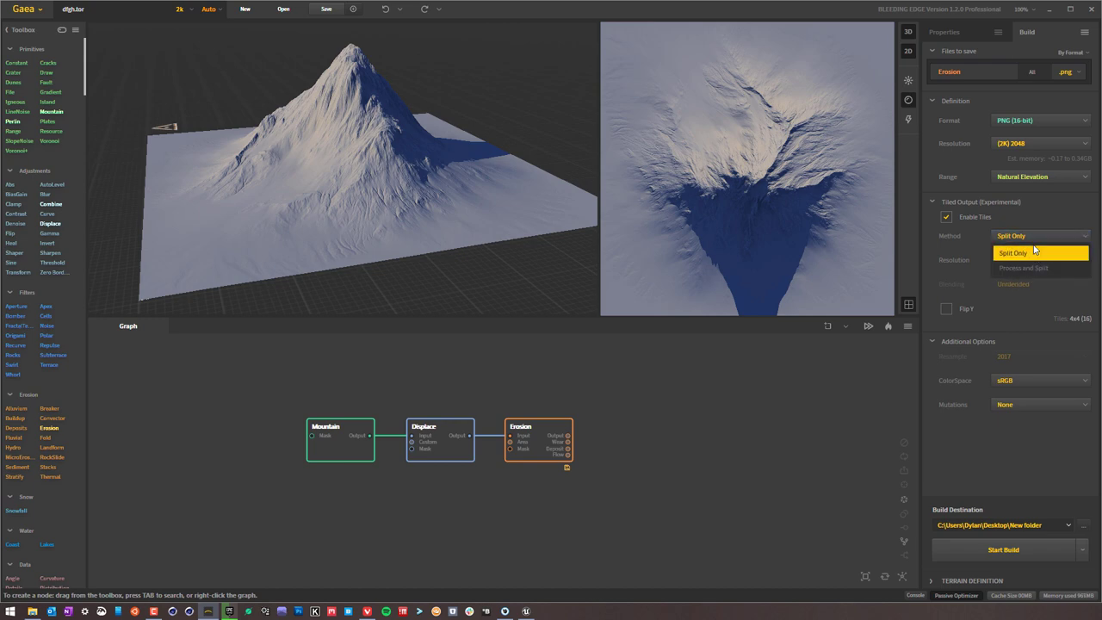
left_click(1040, 259)
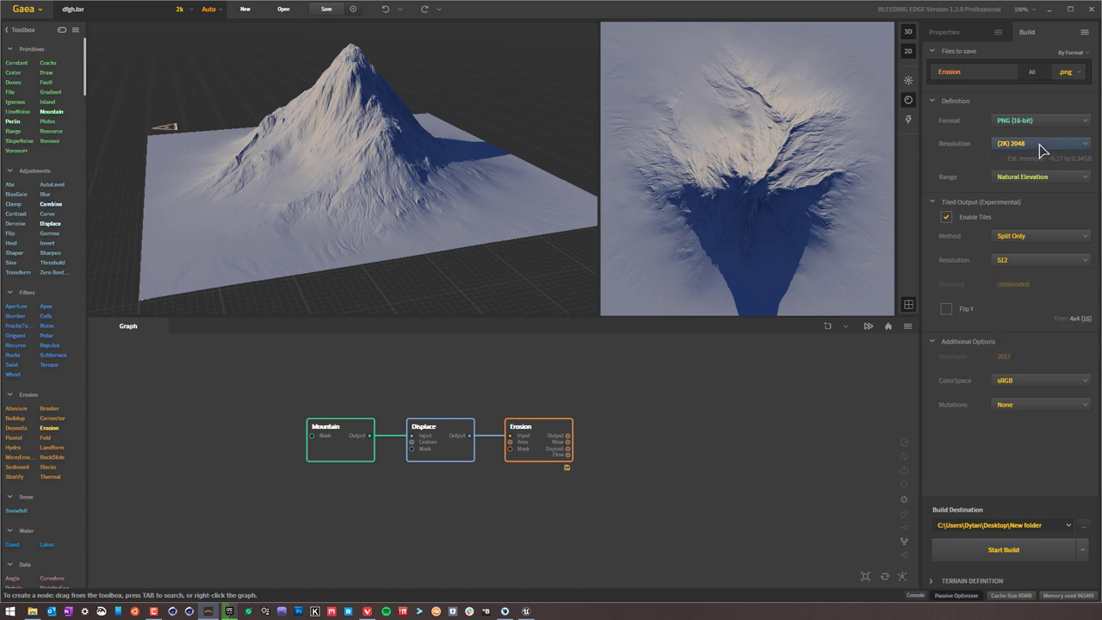
left_click(1042, 143)
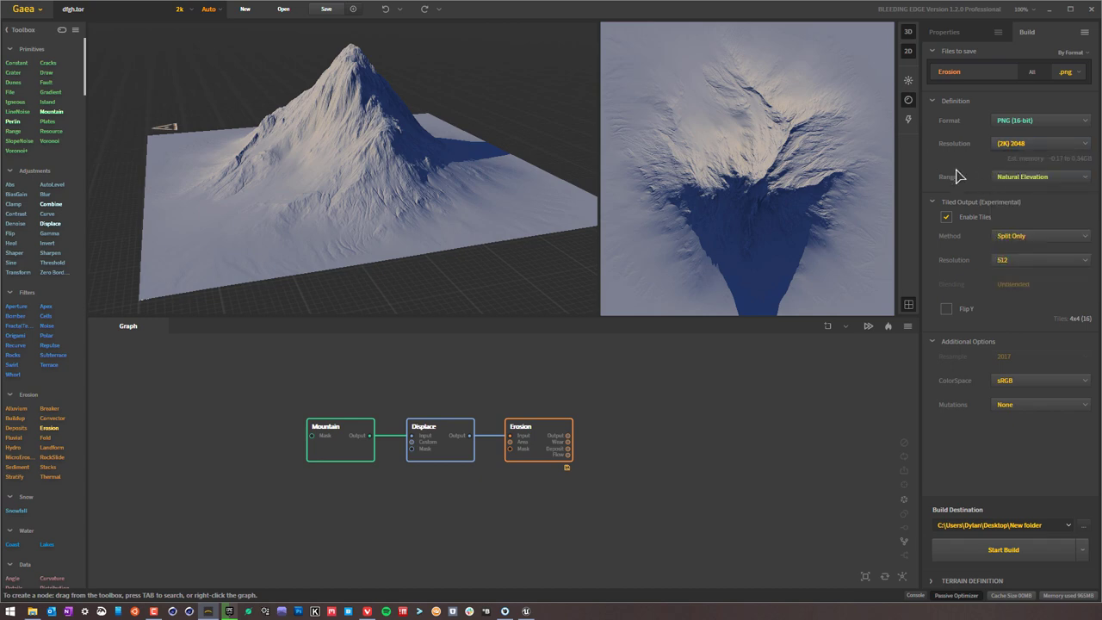
left_click(1041, 259)
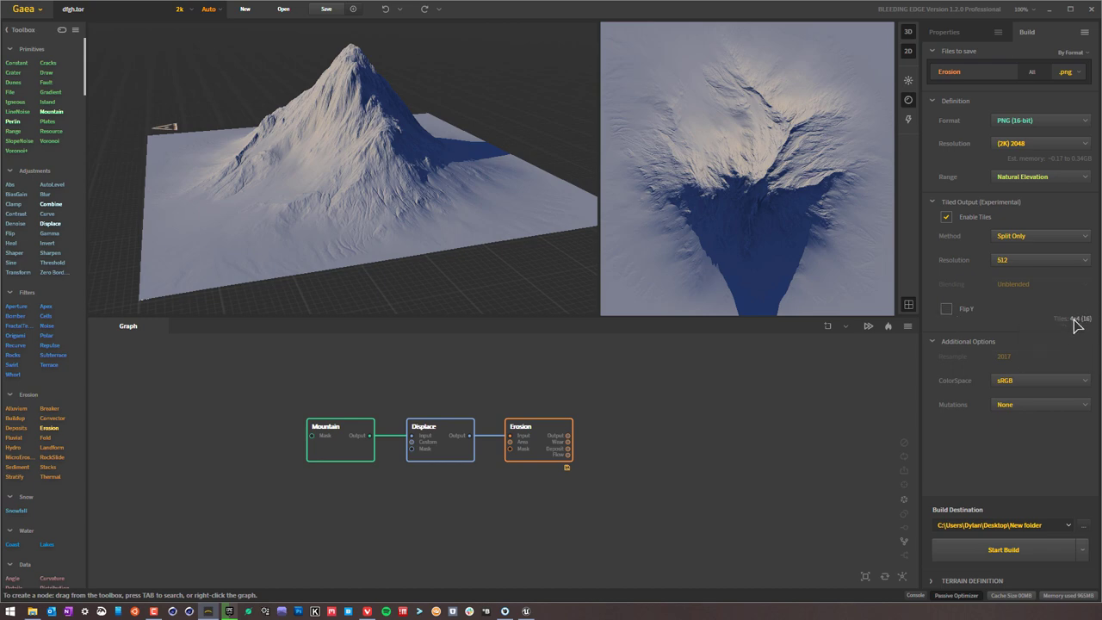
mouse_move(1034, 272)
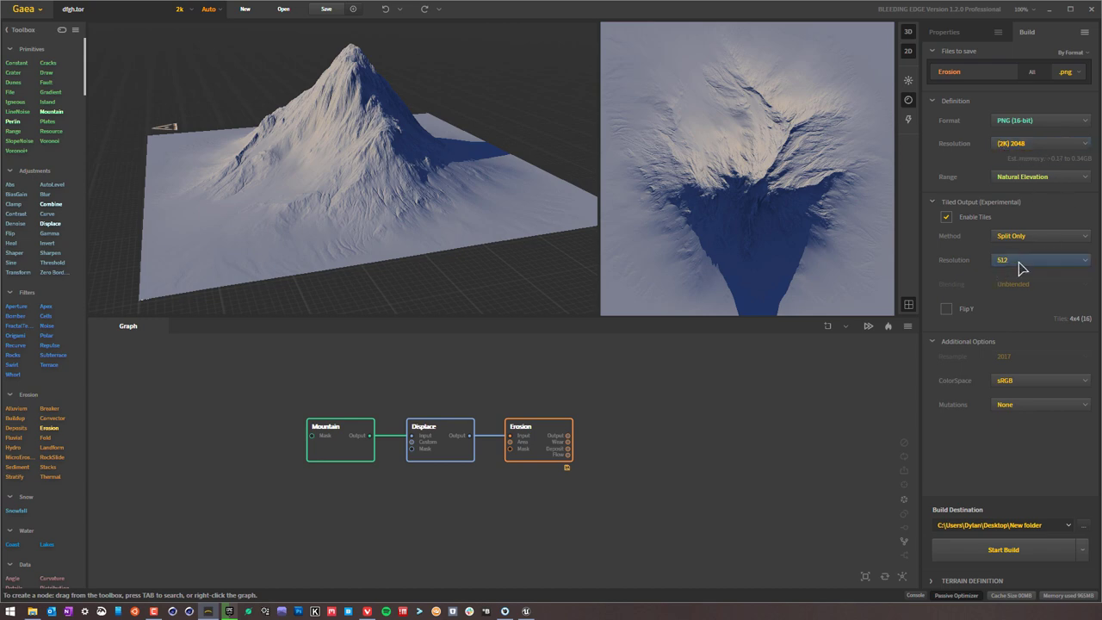
mouse_move(1075, 327)
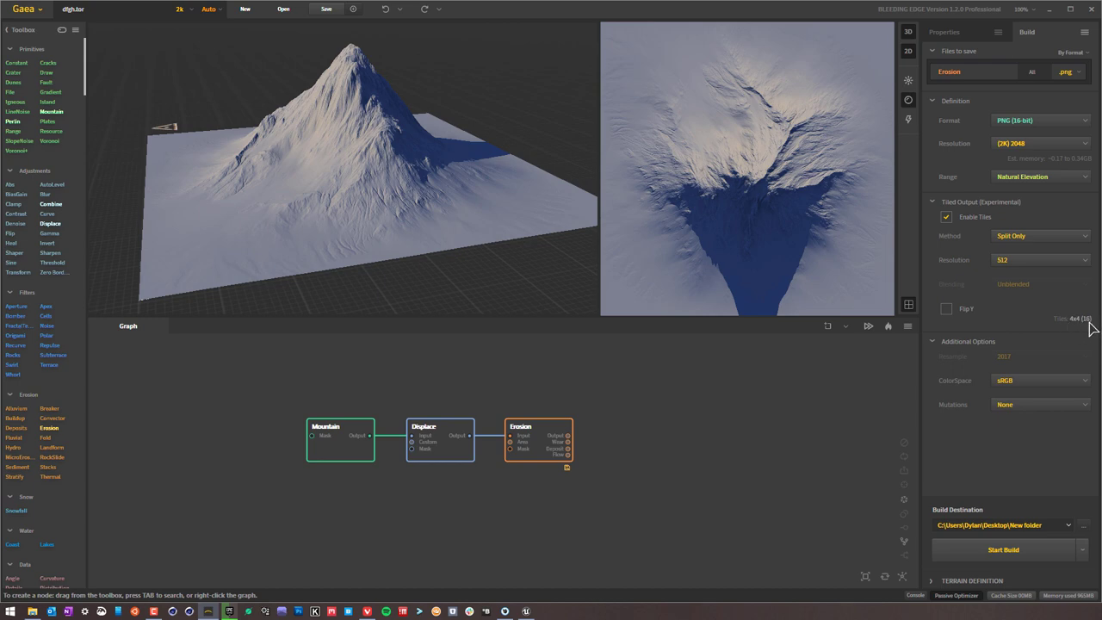
mouse_move(1046, 338)
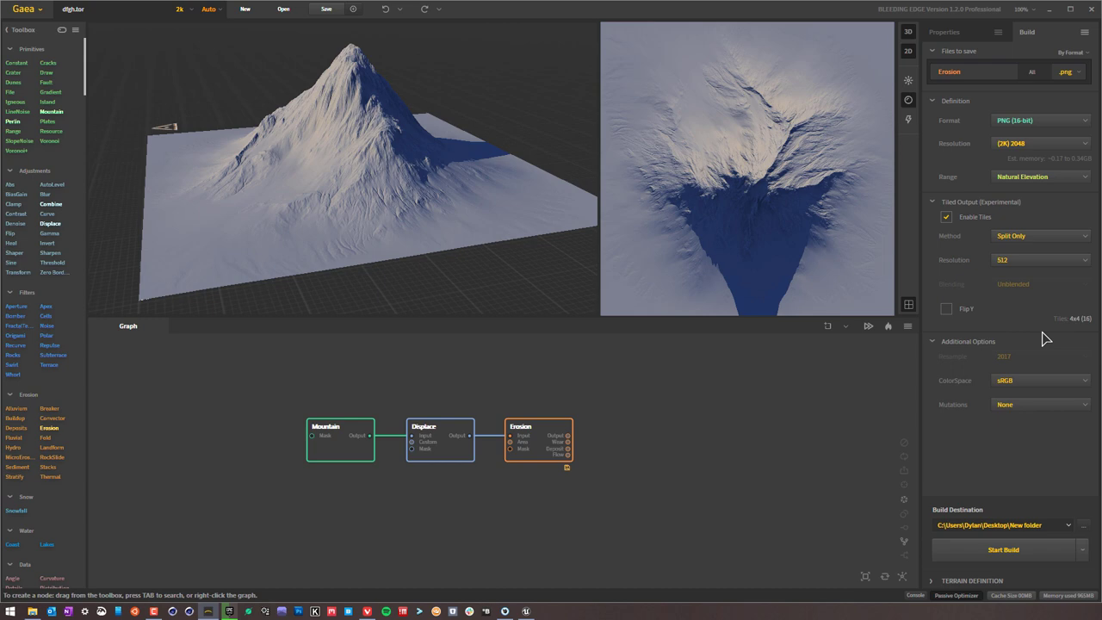
mouse_move(1068, 335)
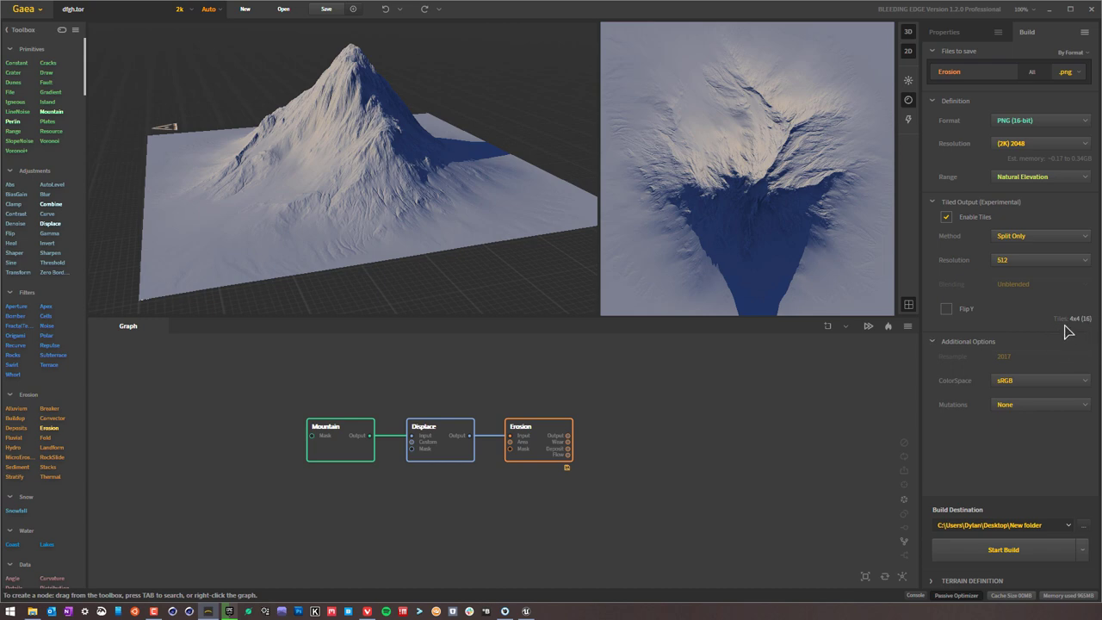
mouse_move(1084, 336)
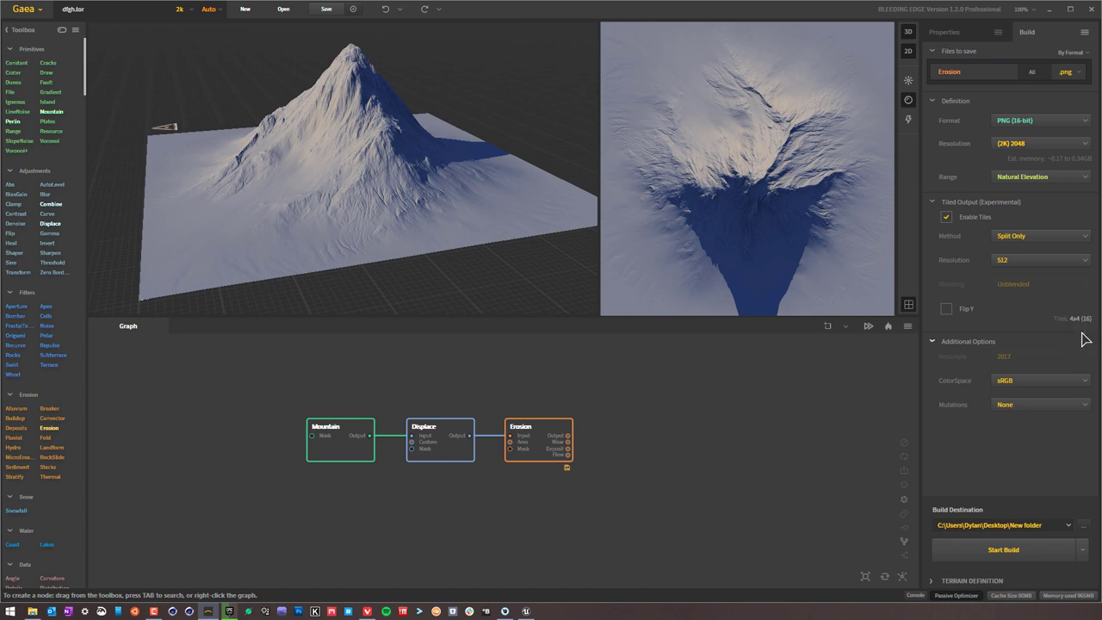
mouse_move(1063, 345)
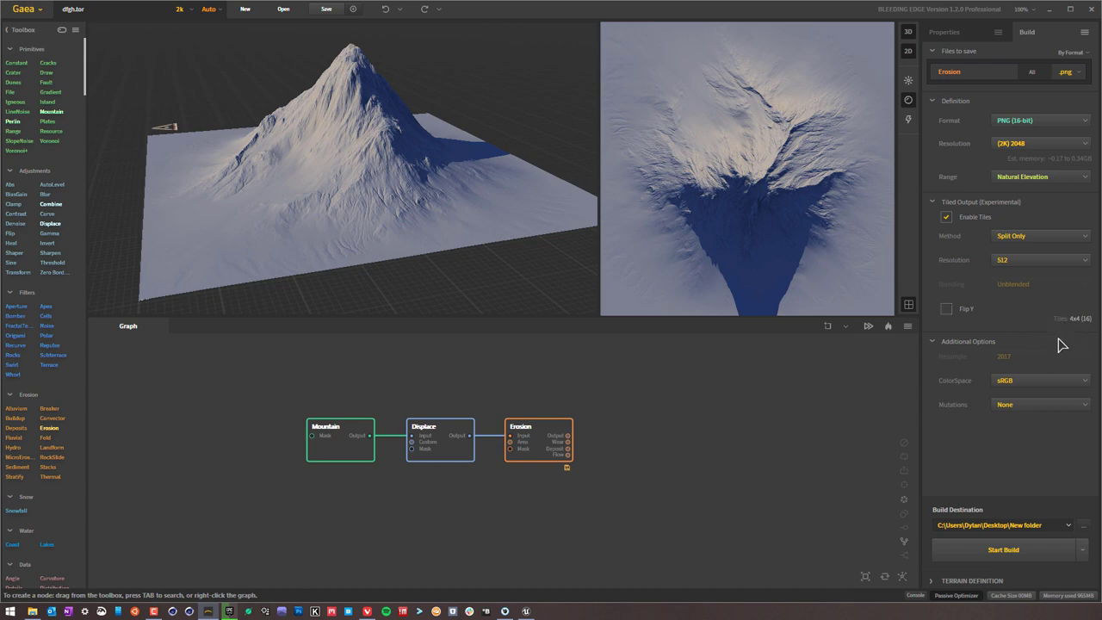
- Try tile resolutions 1024 (2x2) and 128 (16x16), then return to 512 (4x4)
left_click(1040, 259)
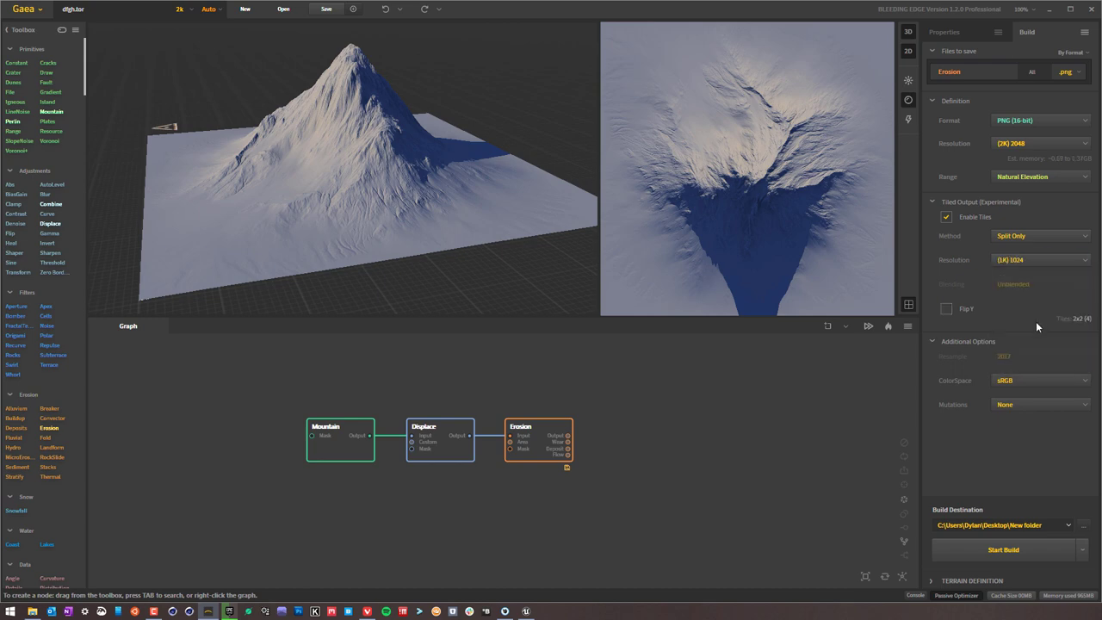
left_click(1041, 259)
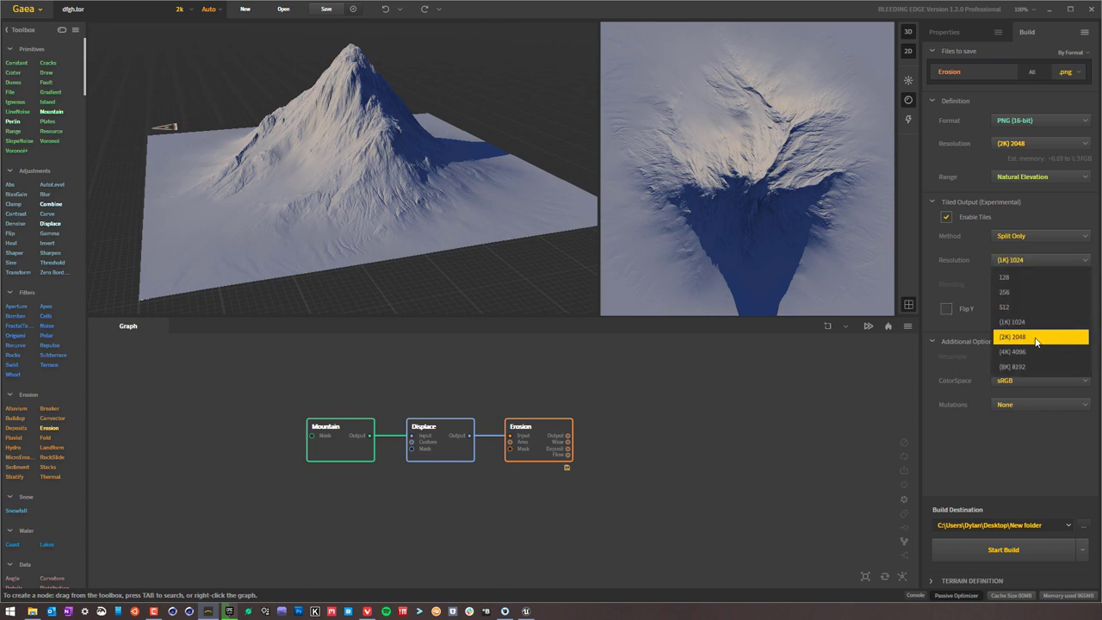
left_click(1005, 277)
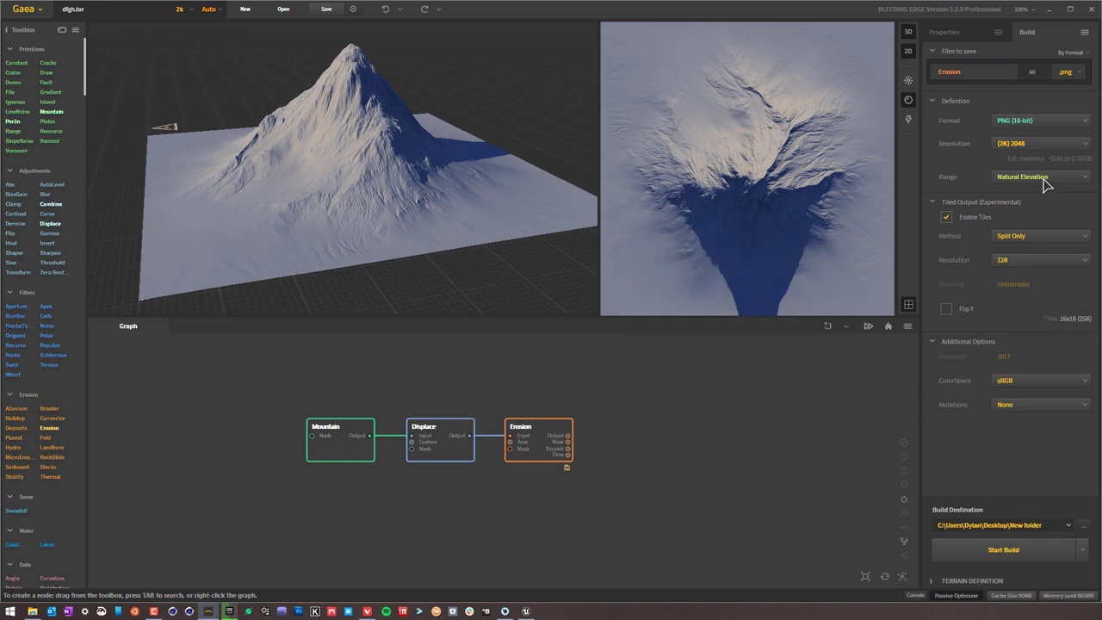
left_click(1039, 259)
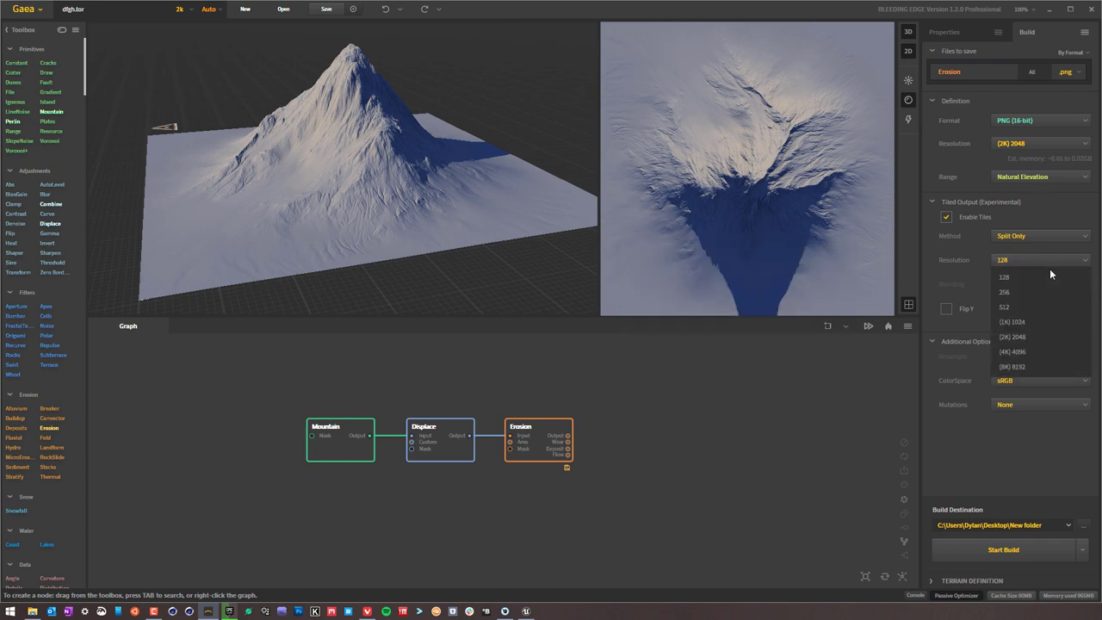
left_click(1005, 276)
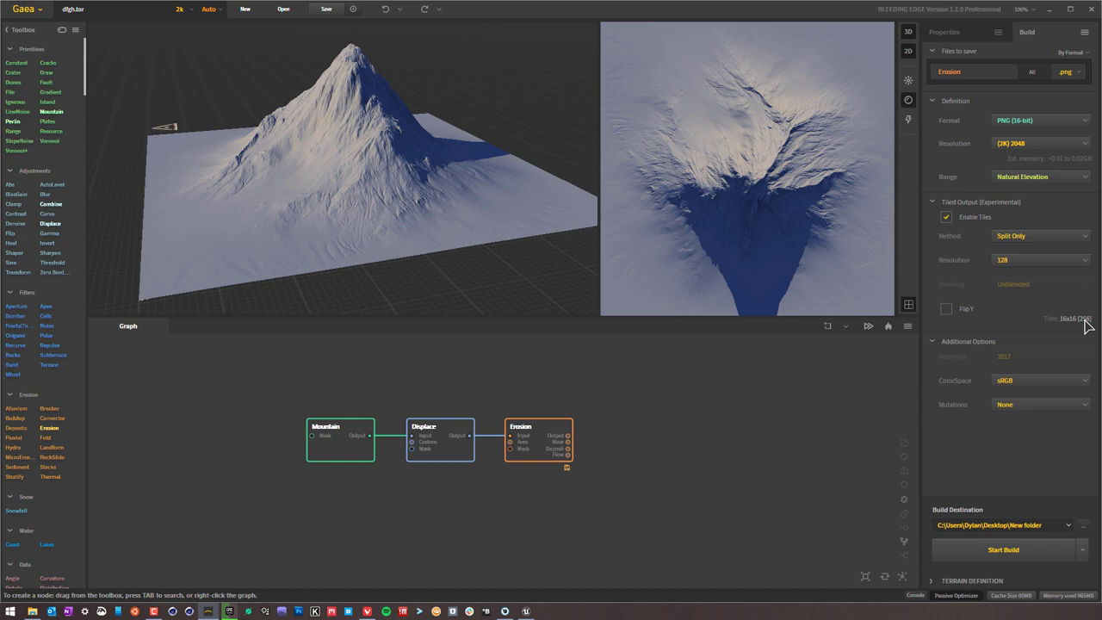
mouse_move(1070, 332)
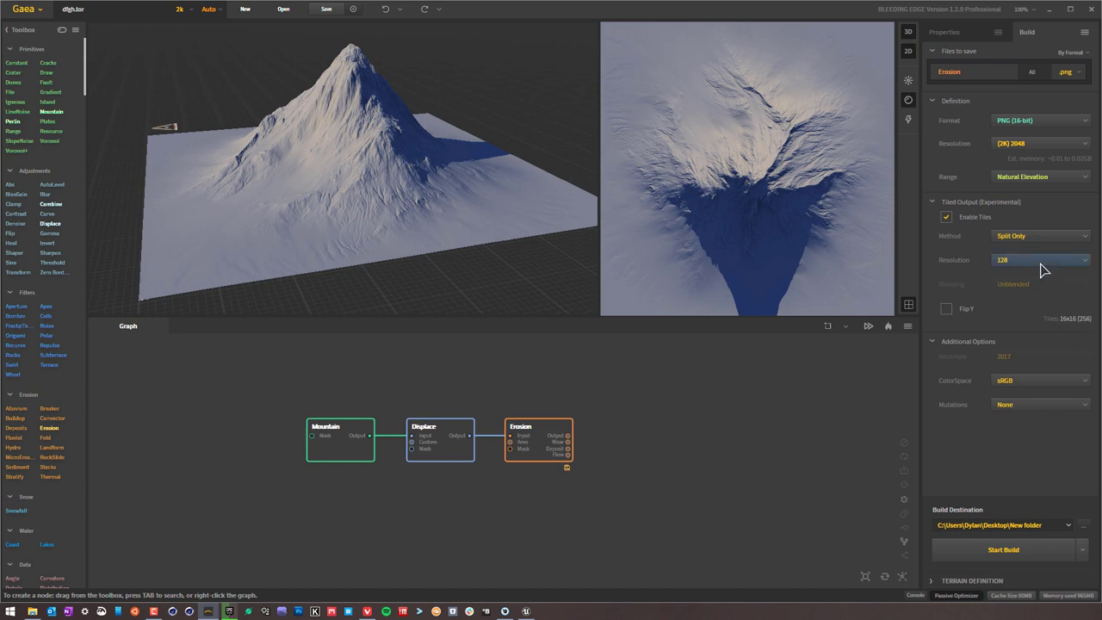
left_click(1041, 259)
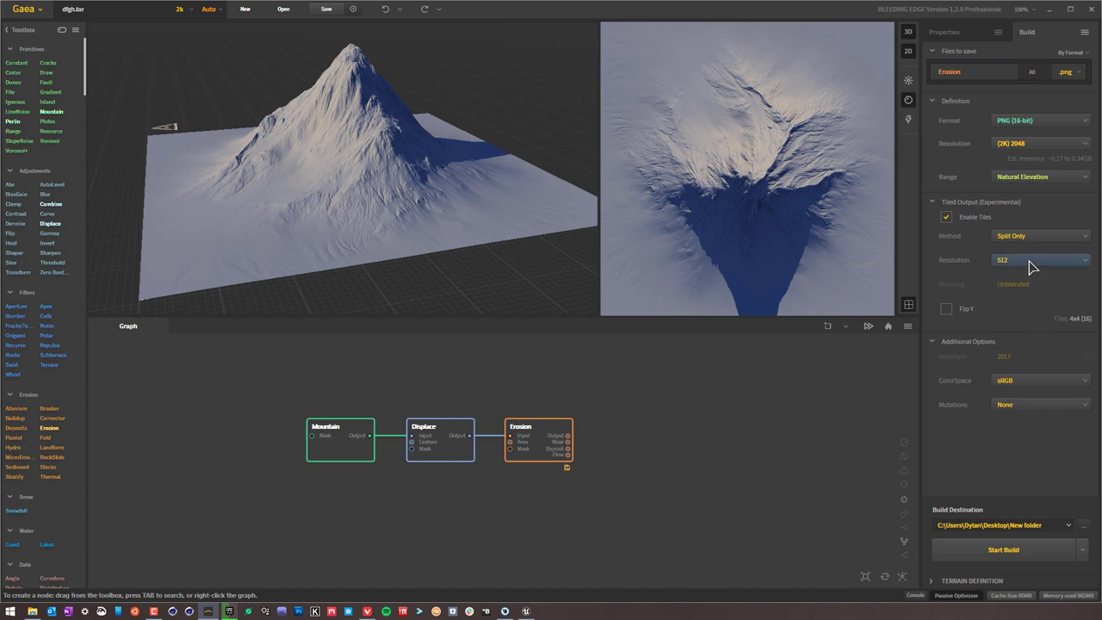
left_click(1042, 259)
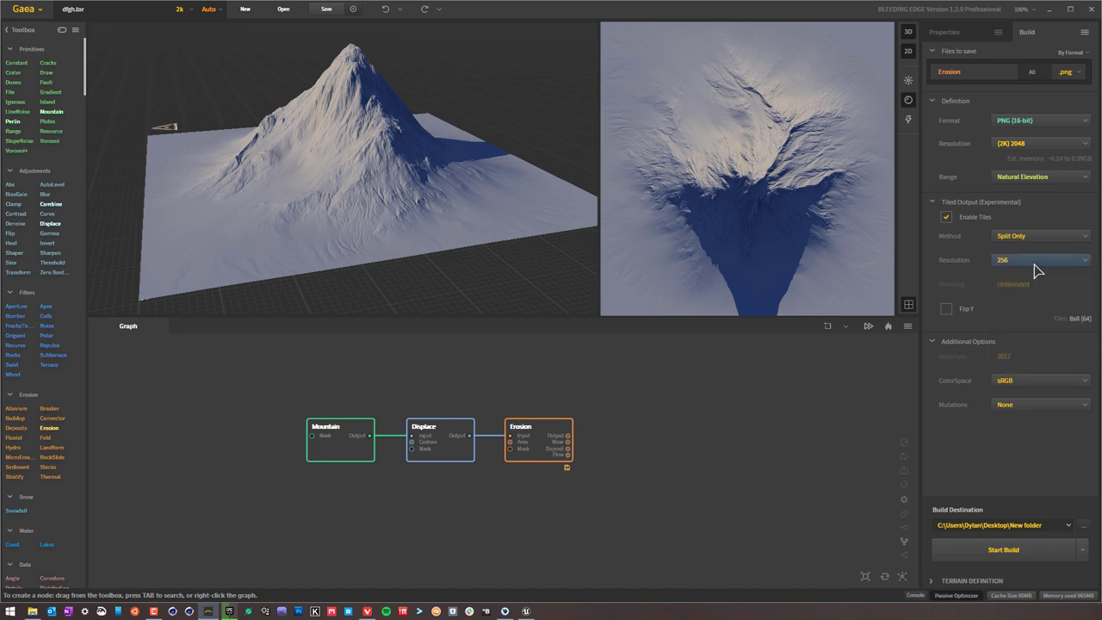
left_click(1040, 259)
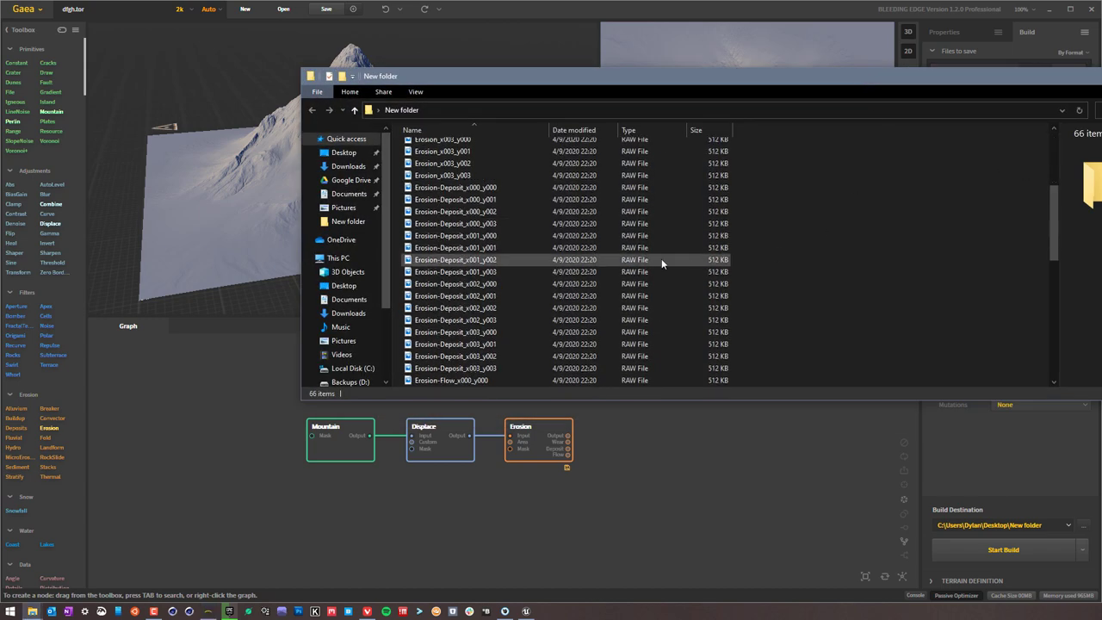
left_click(452, 260)
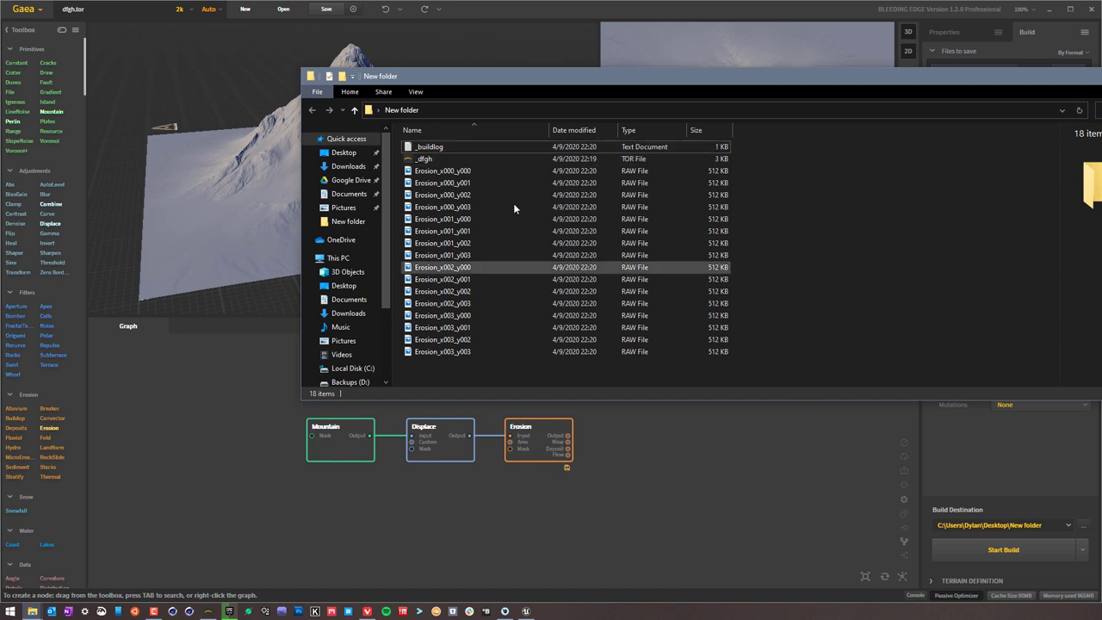
left_click(444, 171)
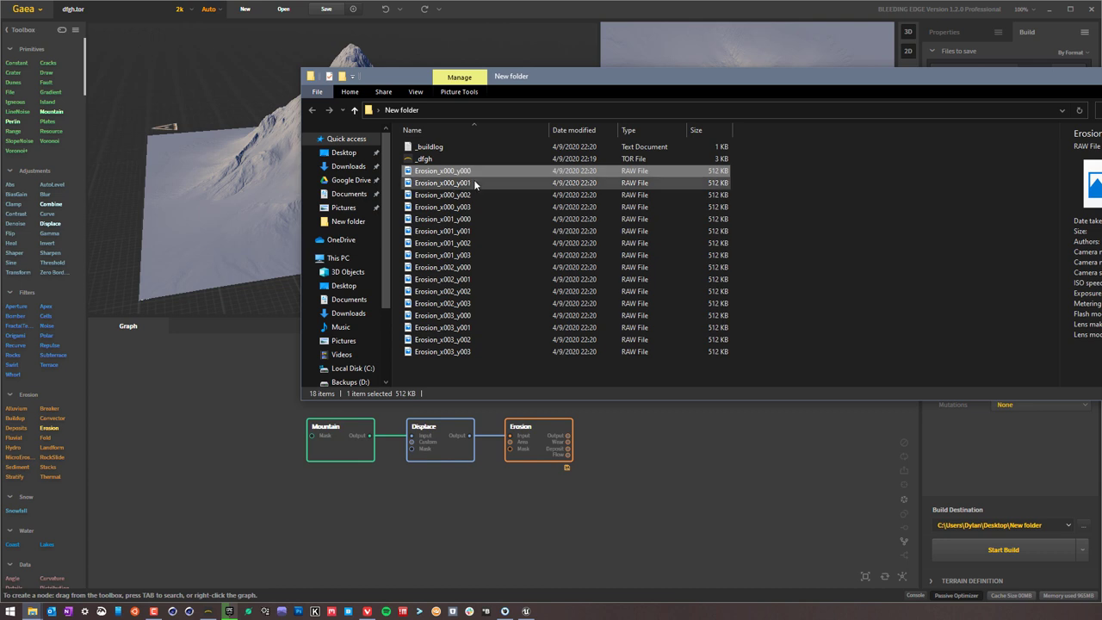
left_click(441, 194)
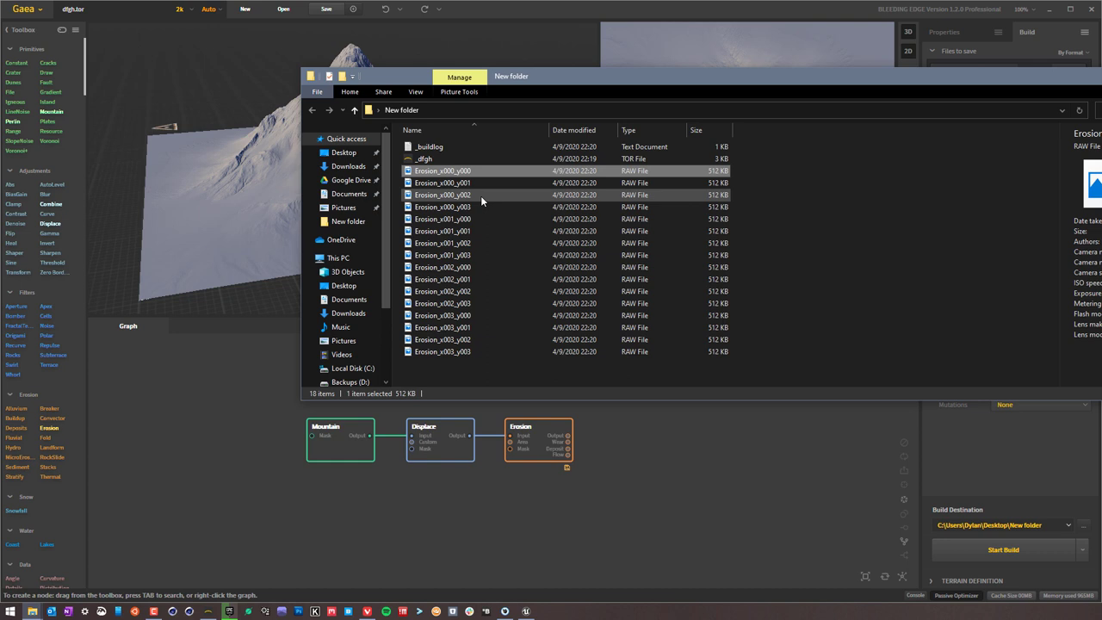
left_click(442, 171)
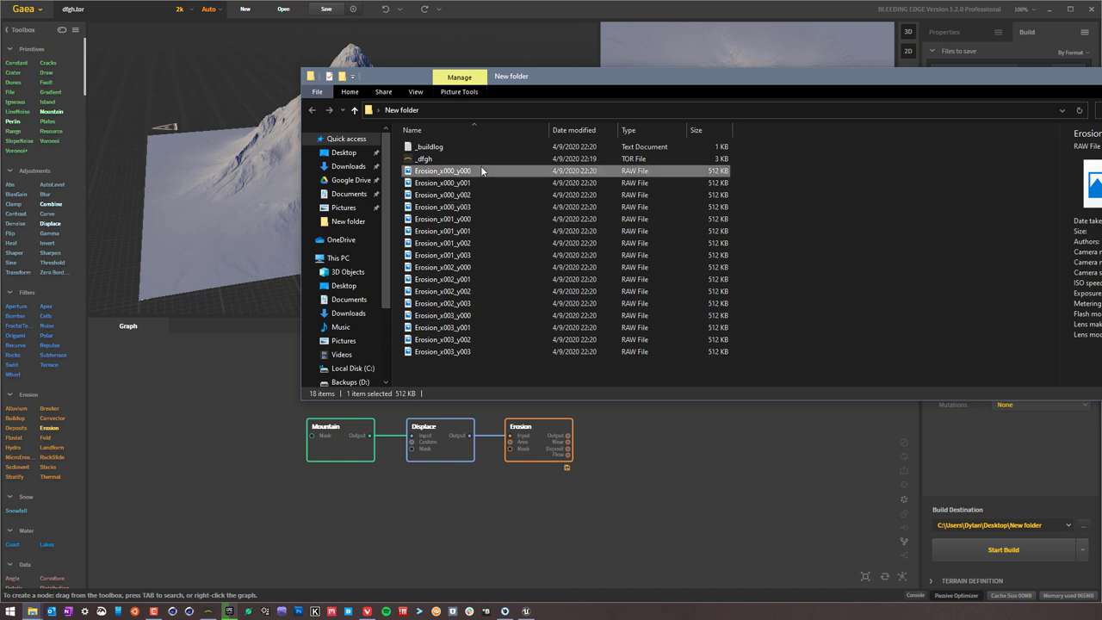
left_click(443, 206)
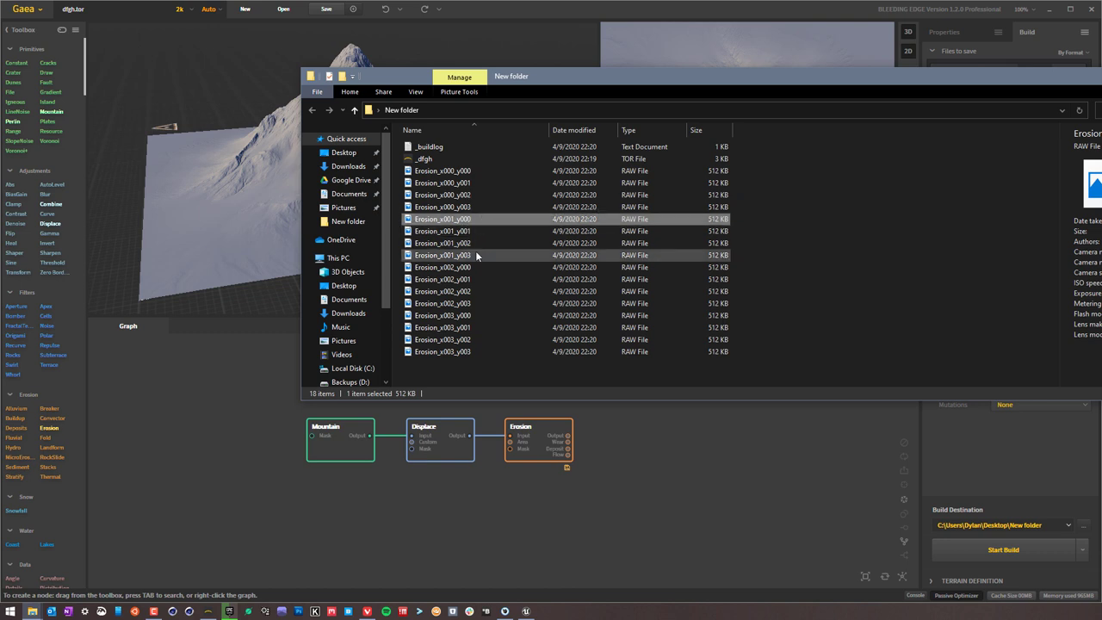
left_click(444, 267)
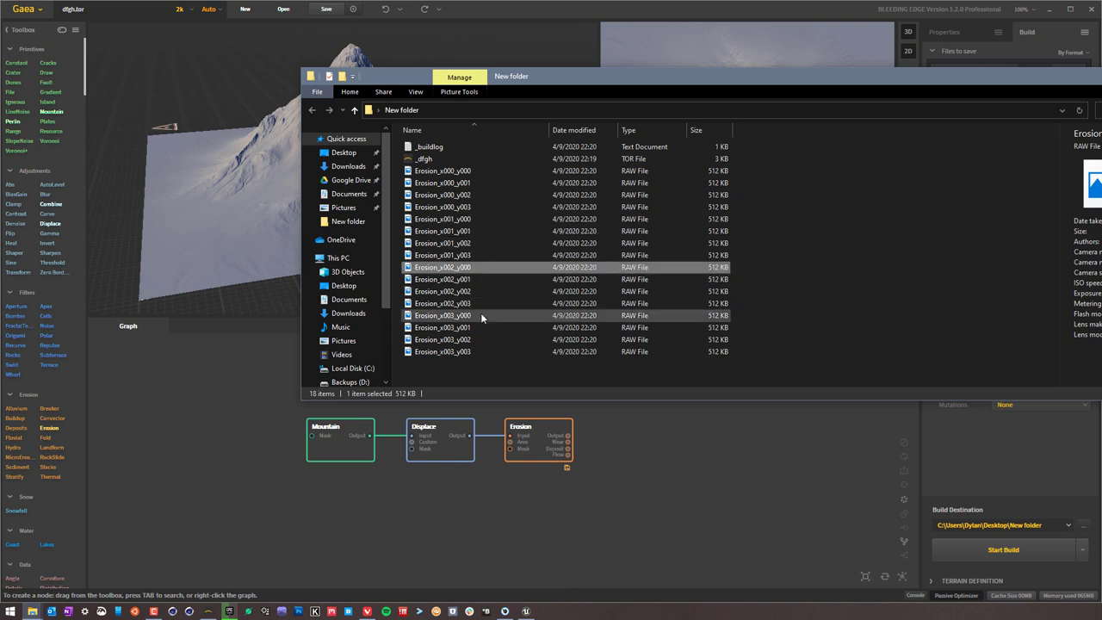
left_click(443, 315)
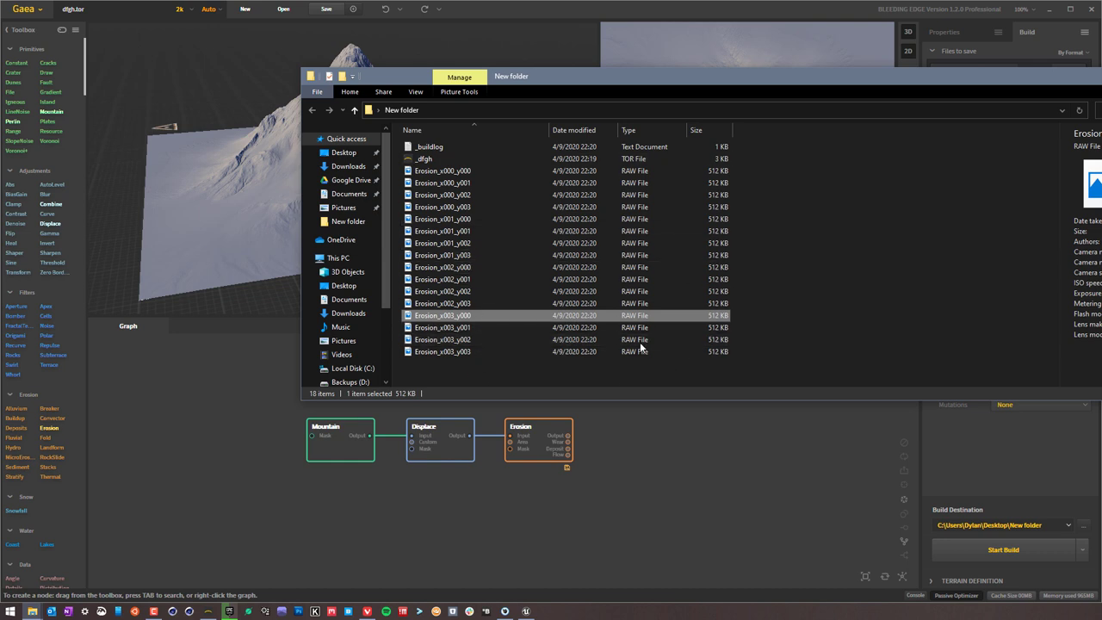
mouse_move(775, 287)
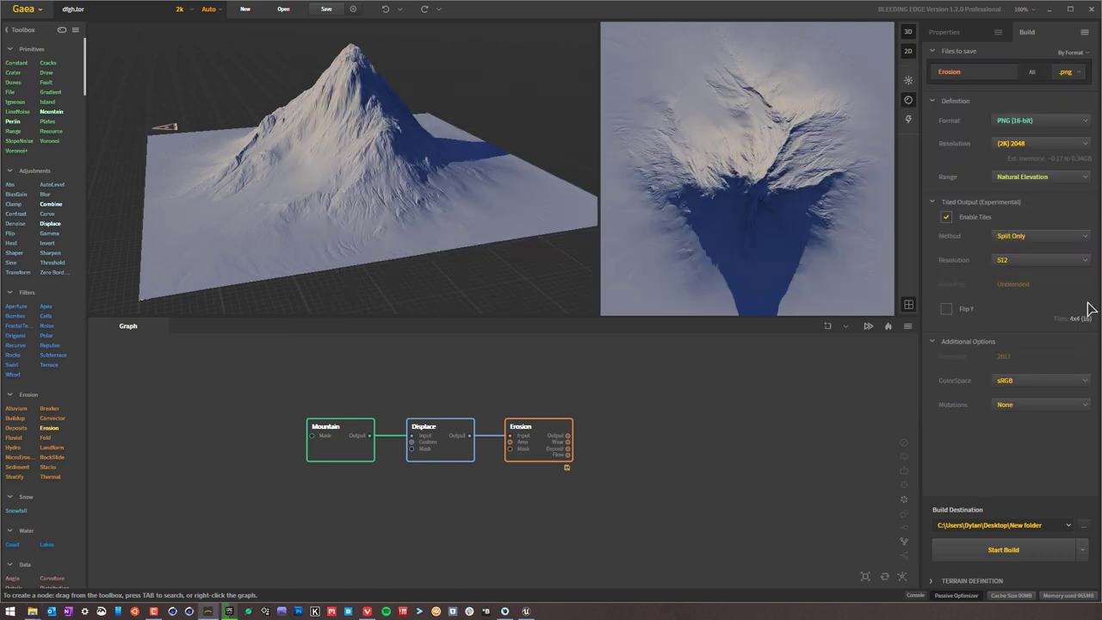
mouse_move(966, 58)
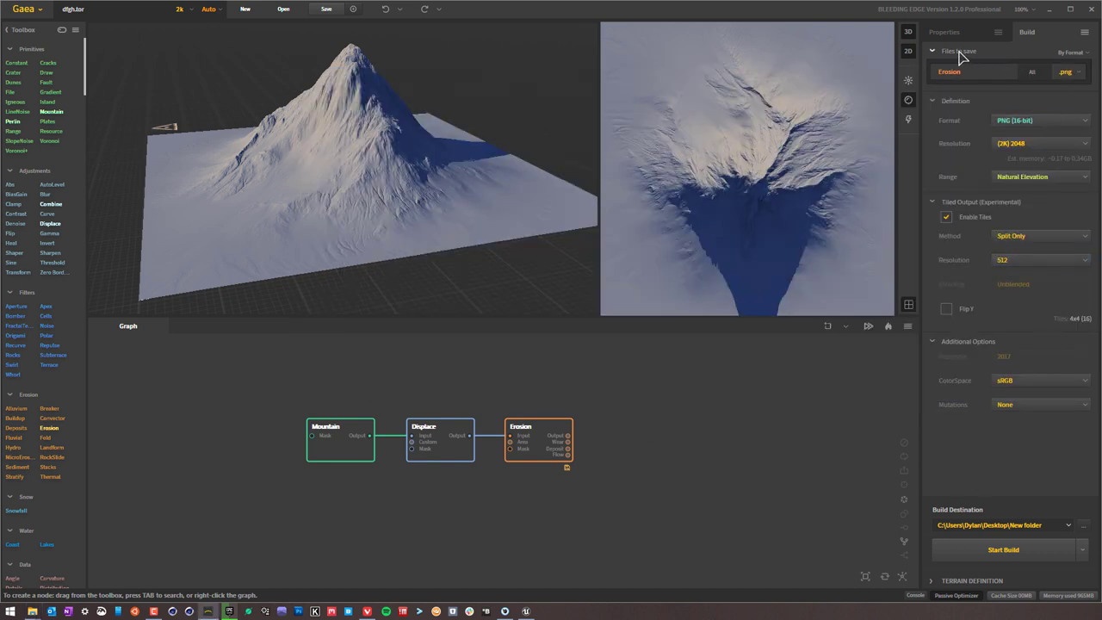
- Turn off tiled output and set the Resample size to 8129
left_click(946, 216)
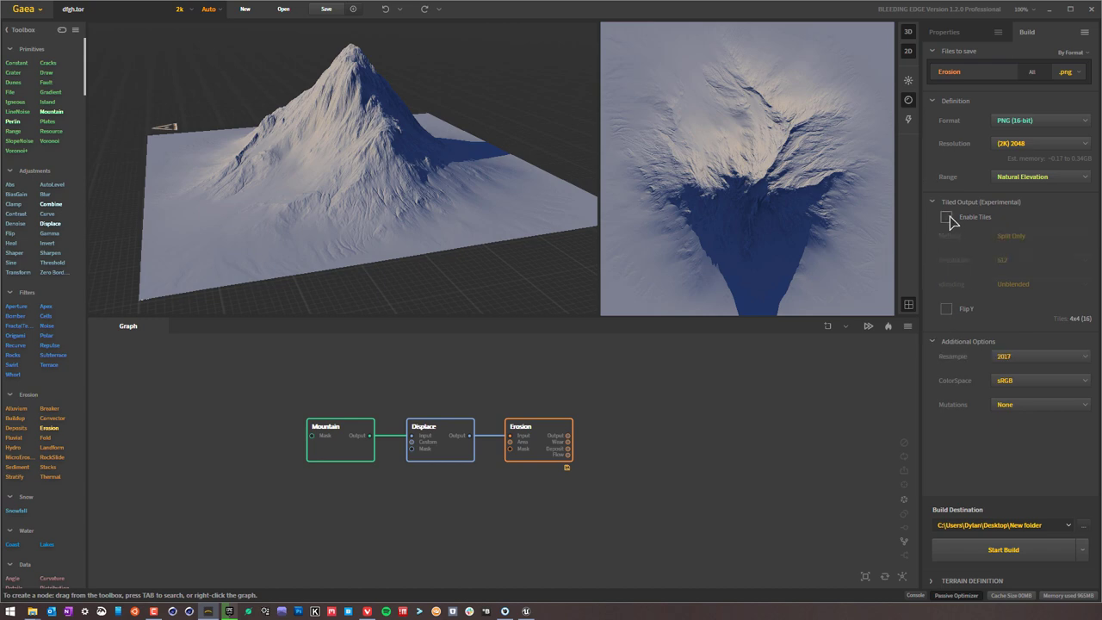
left_click(1041, 356)
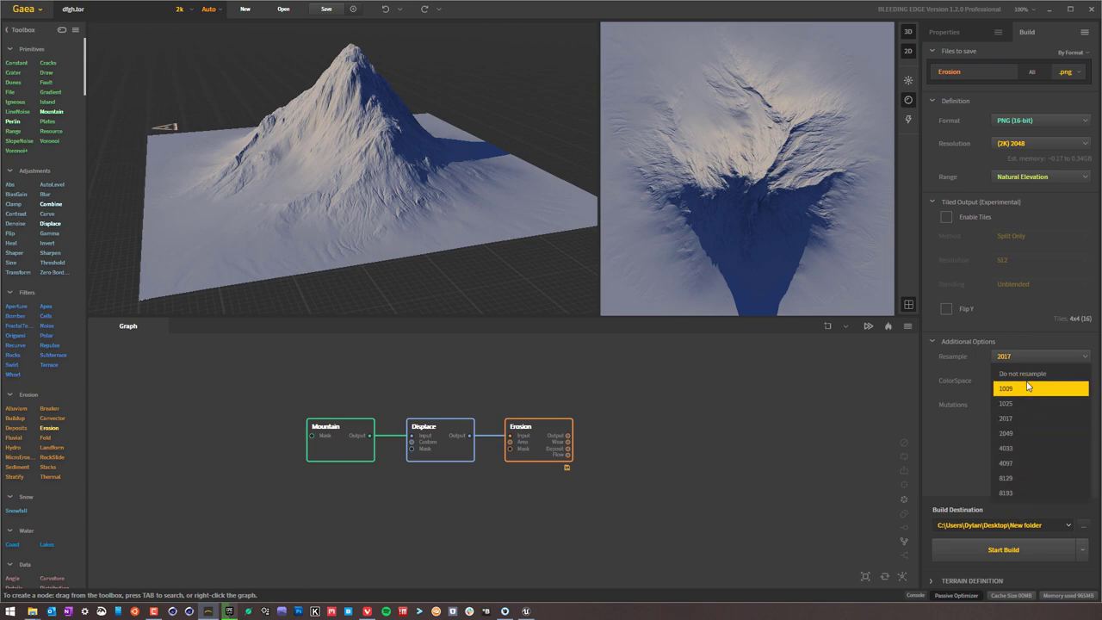
mouse_move(1038, 464)
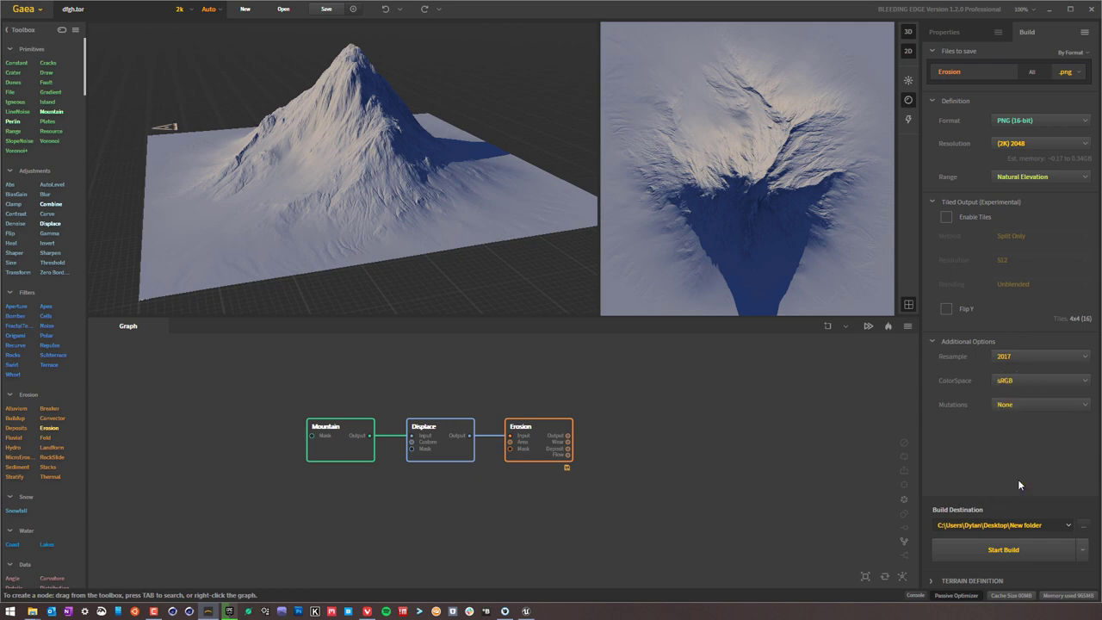
left_click(1041, 356)
type("8129")
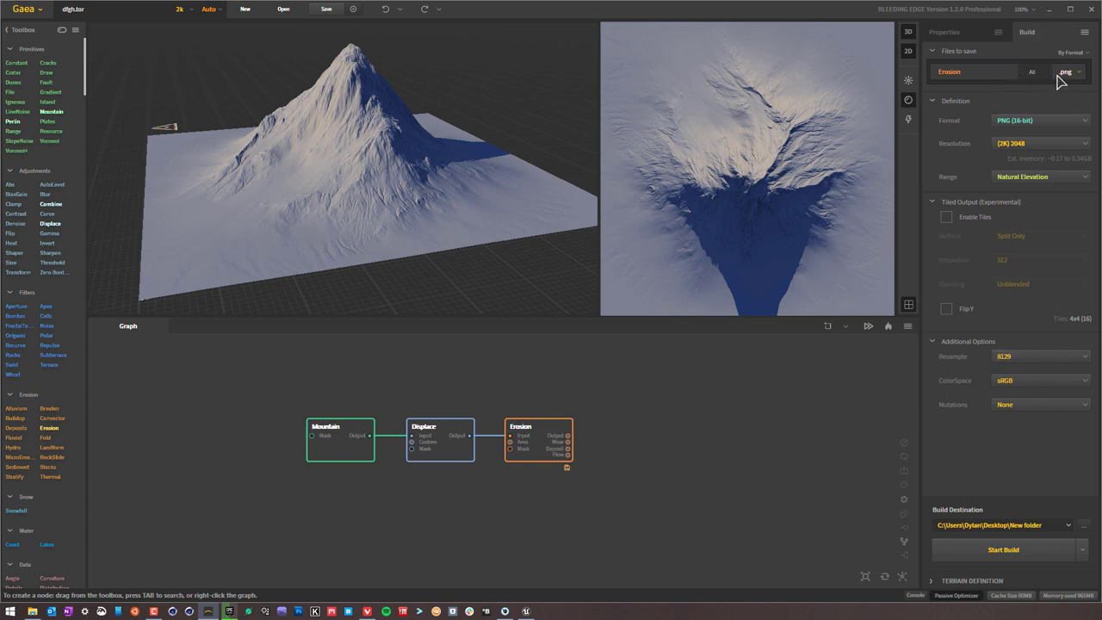
- Set the output format to RAW (16-bit ushort) and apply it to all nodes
left_click(1040, 120)
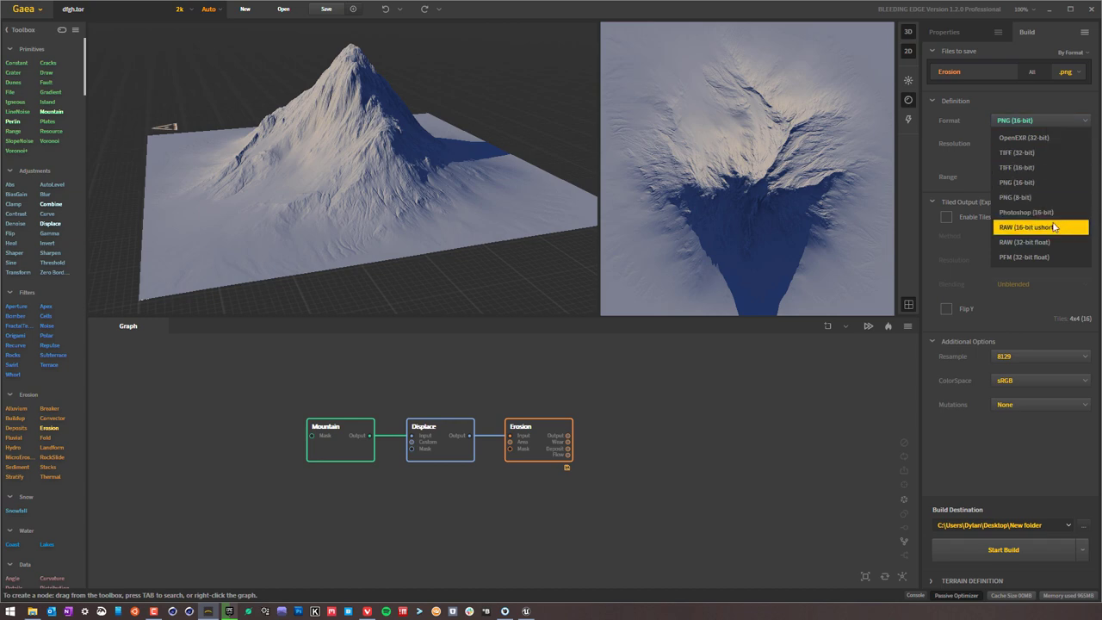
left_click(1043, 227)
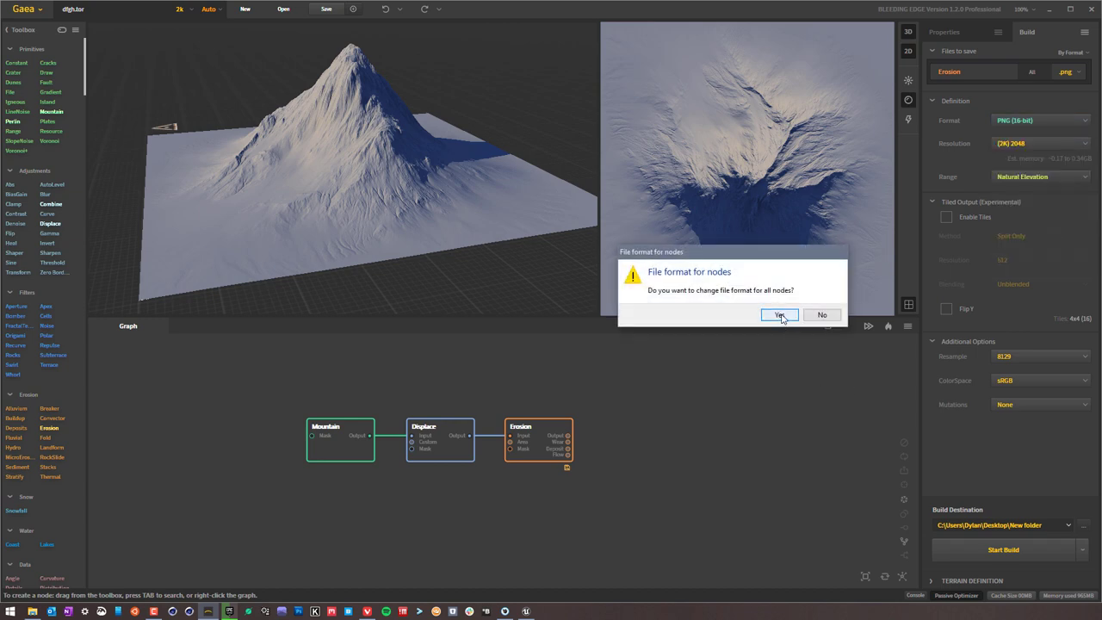
left_click(780, 315)
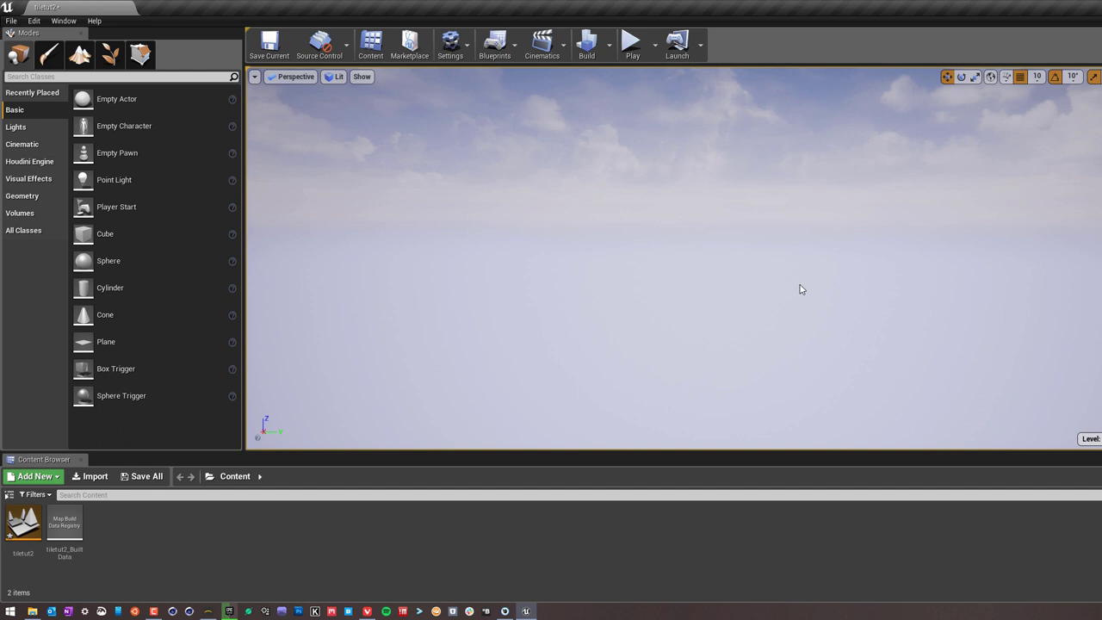
mouse_move(887, 233)
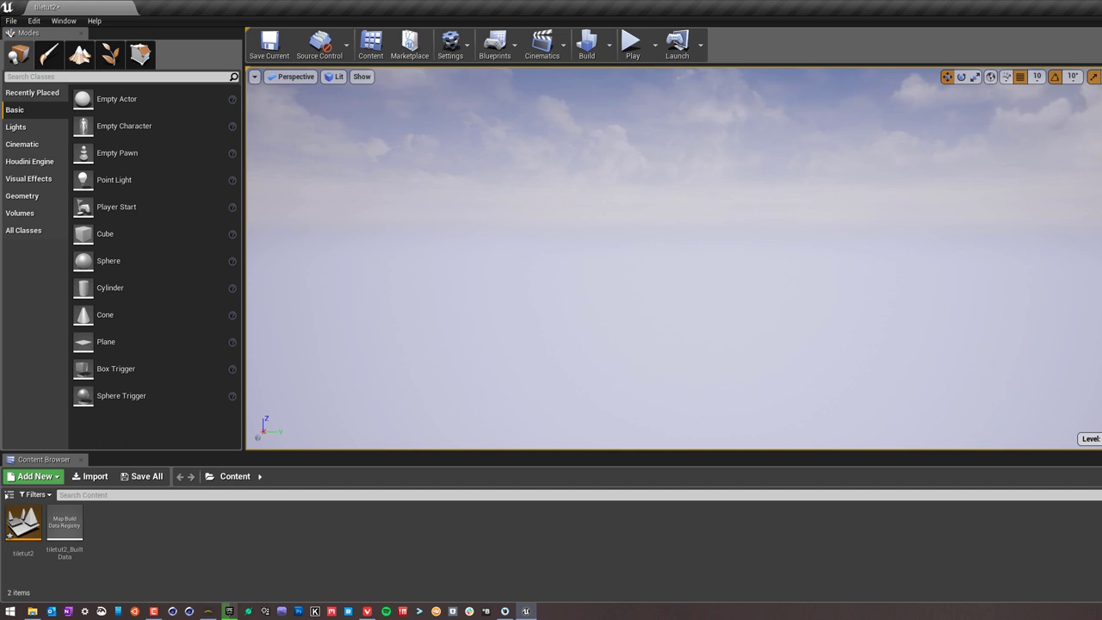
mouse_move(594, 280)
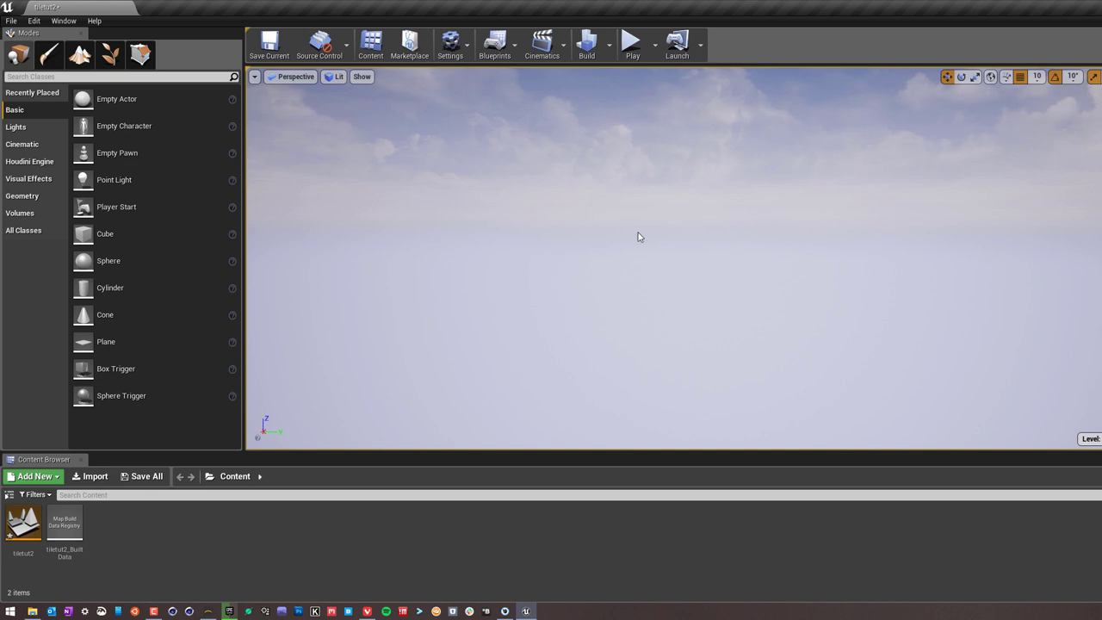
mouse_move(747, 356)
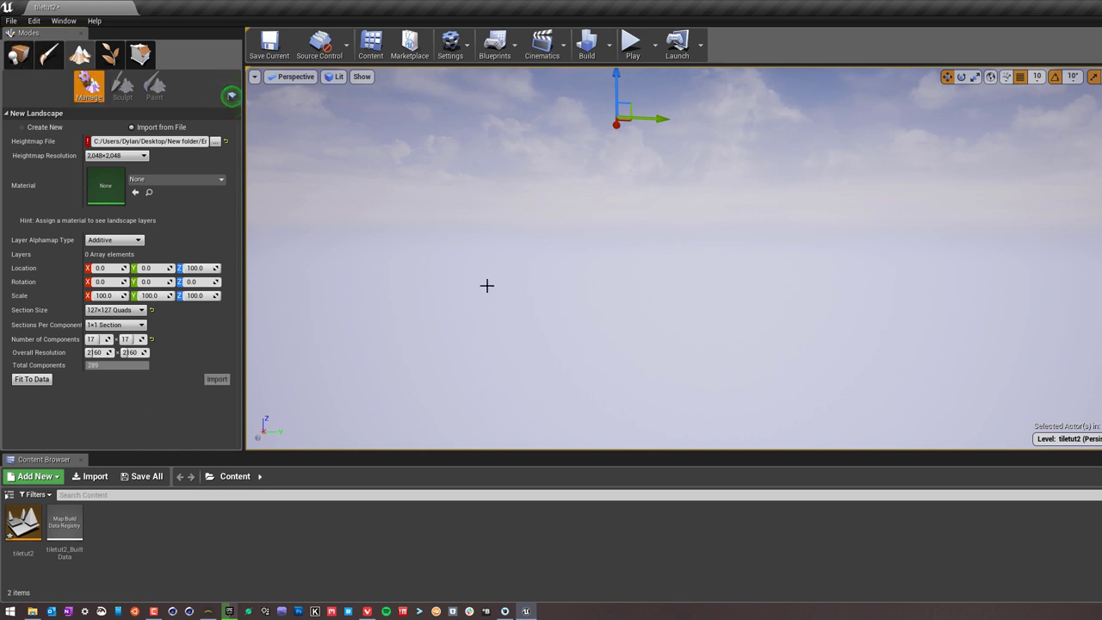
mouse_move(454, 245)
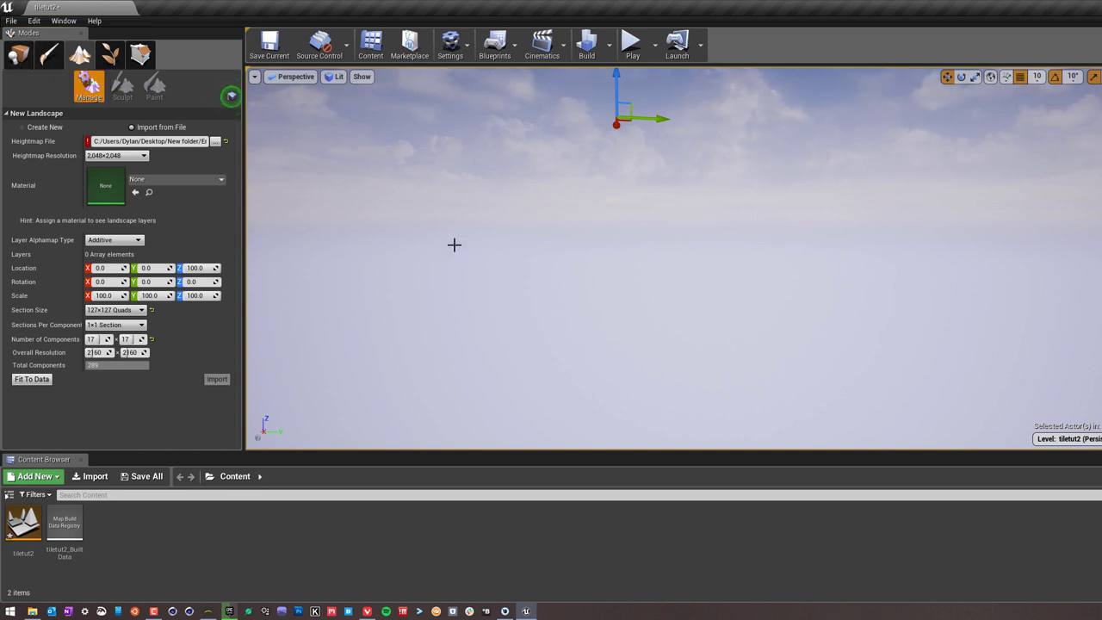